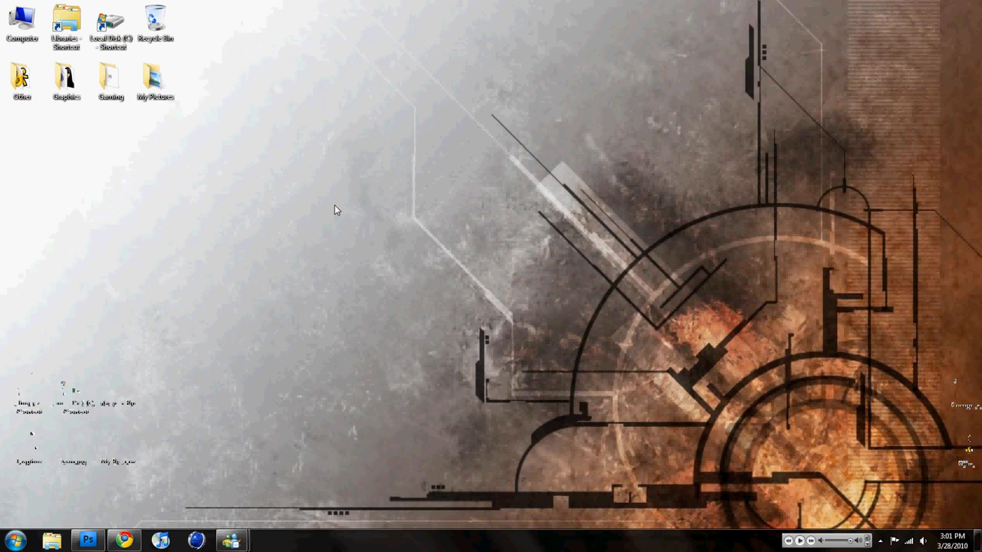
Bring Photoshop forward, dismiss the colour scheme notice, glance at the forum, and return to Wolverine v2.psd
left_click(89, 539)
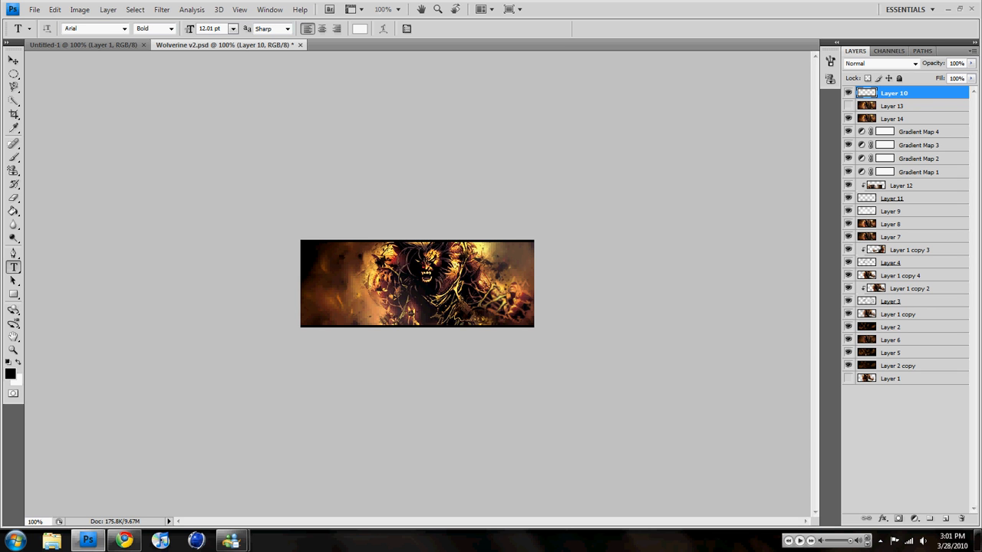
left_click(333, 310)
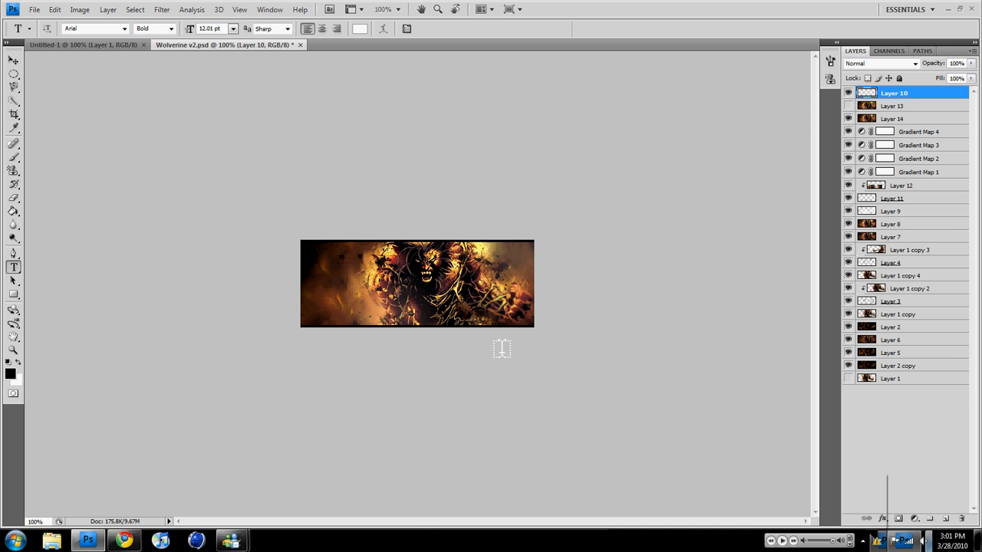
mouse_move(512, 332)
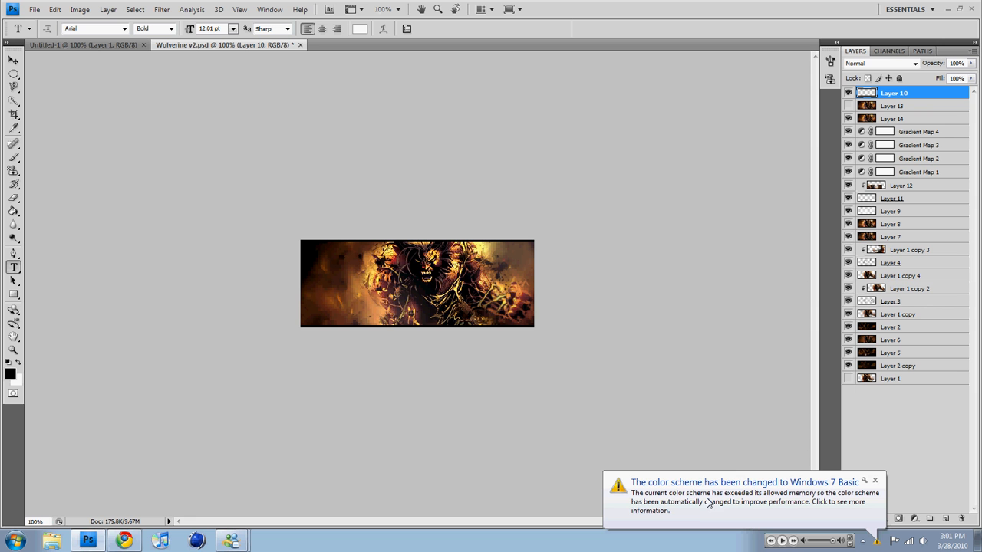
left_click(874, 480)
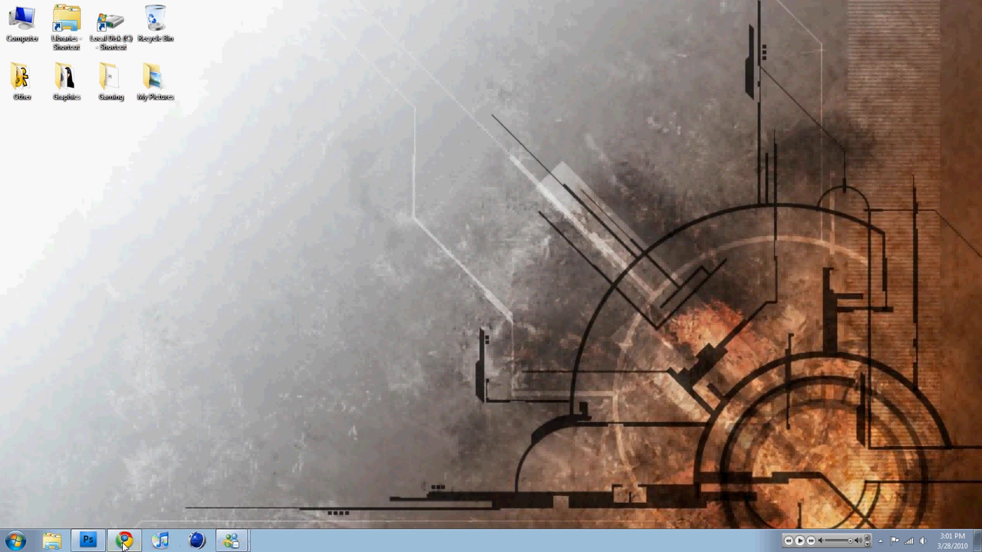
left_click(127, 538)
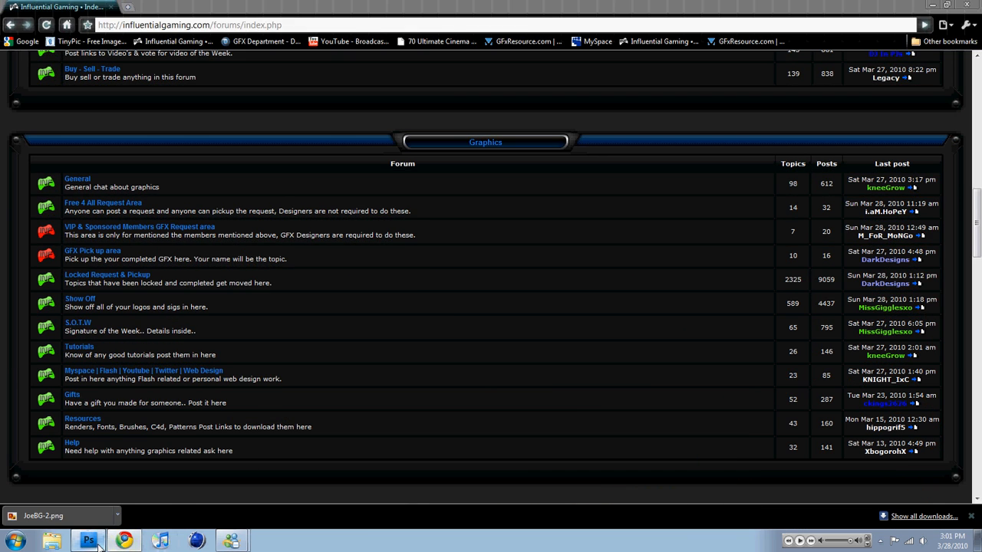
left_click(88, 537)
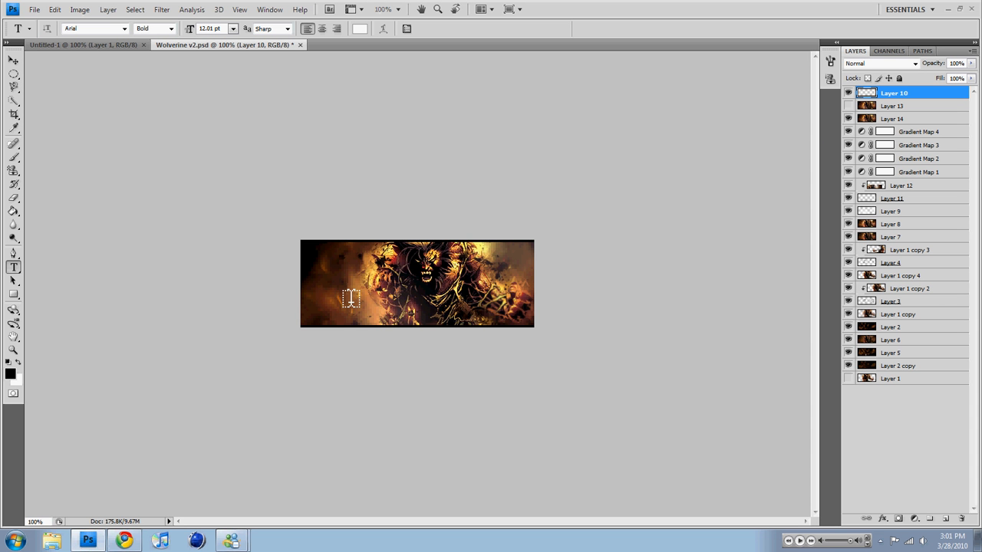
mouse_move(202, 120)
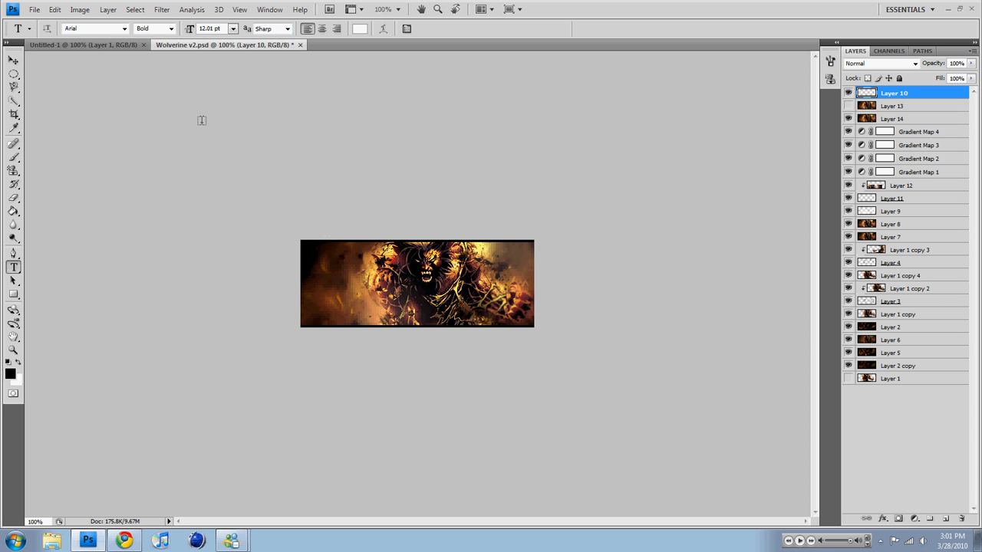
Browse the font family list in the Type options bar, scrolling down through the typefaces
left_click(119, 28)
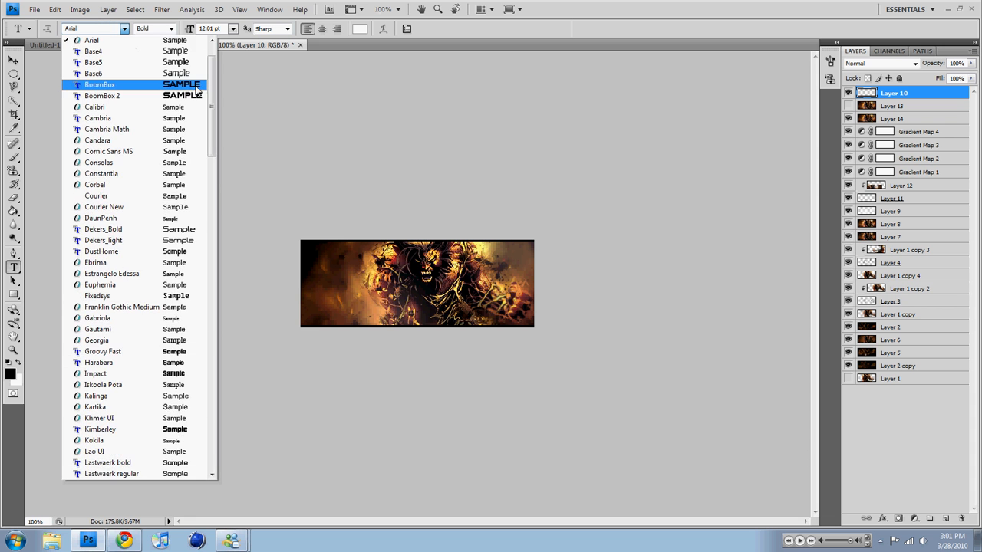
scroll("down", 3)
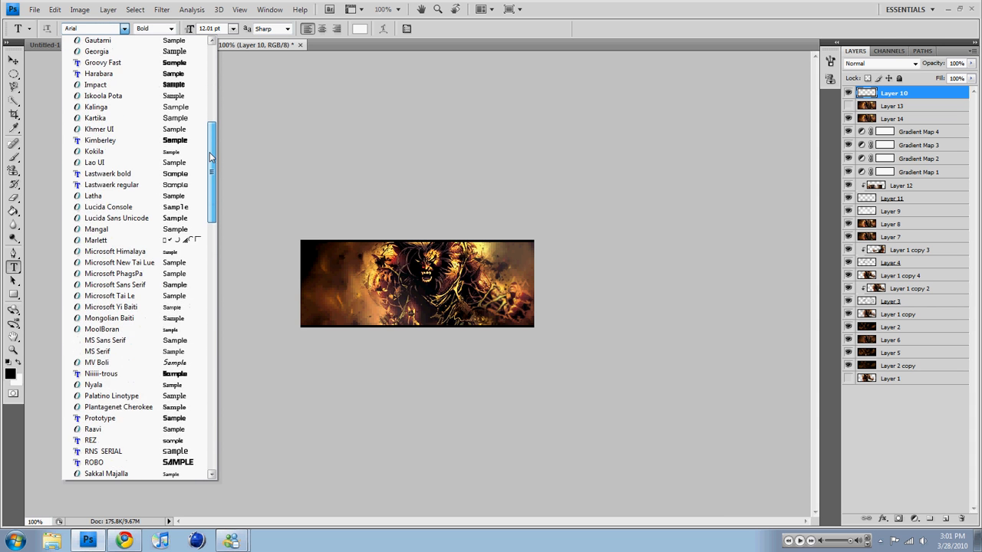
scroll("down", 3)
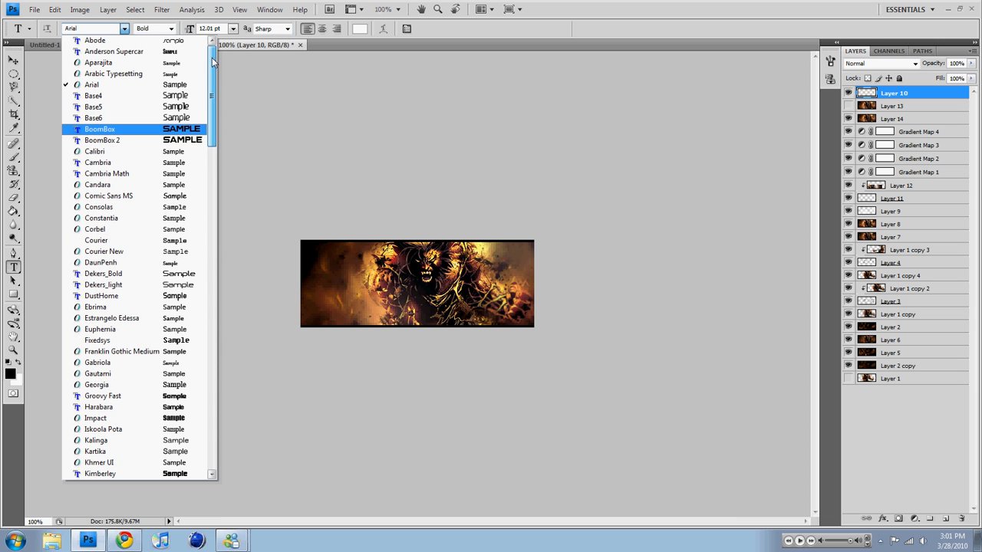
scroll("down", 3)
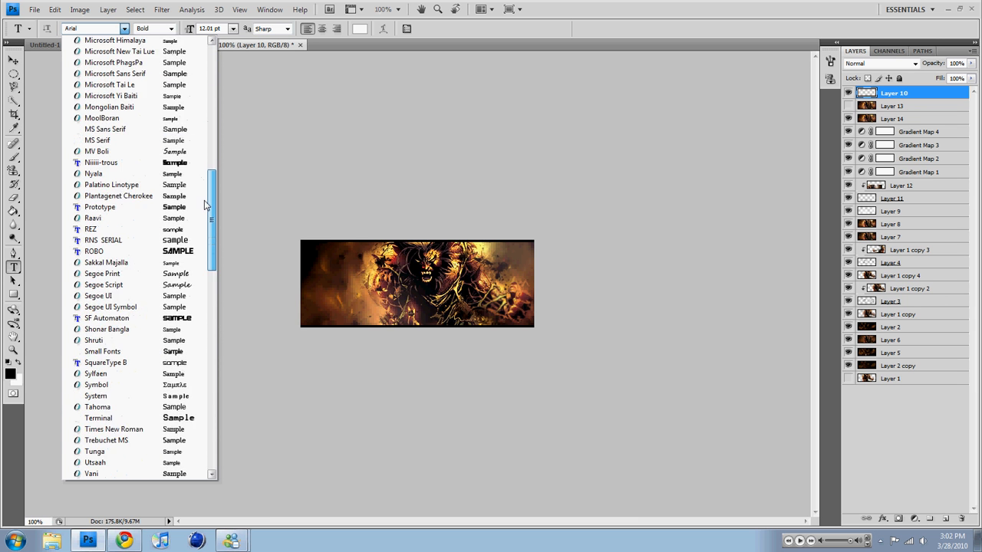
scroll("down", 3)
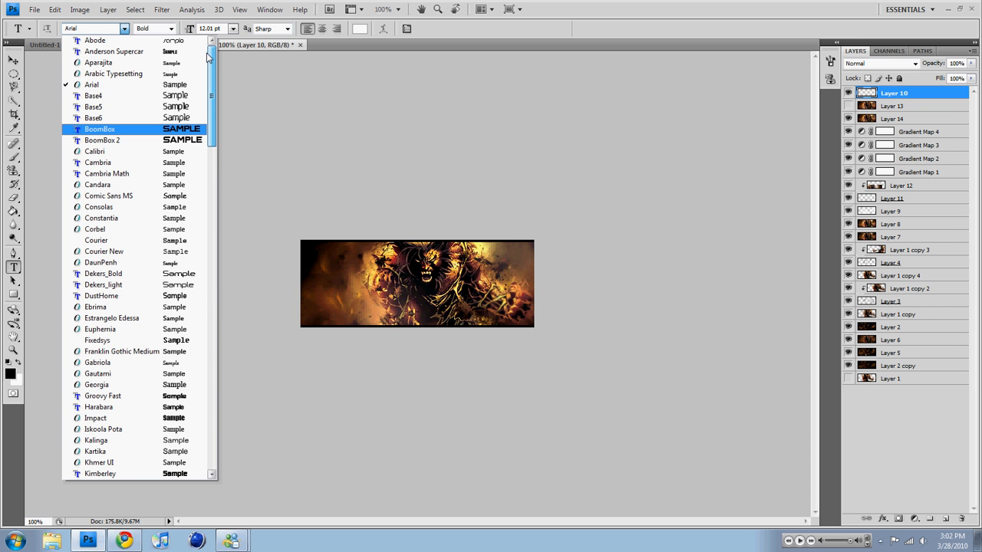
mouse_move(205, 62)
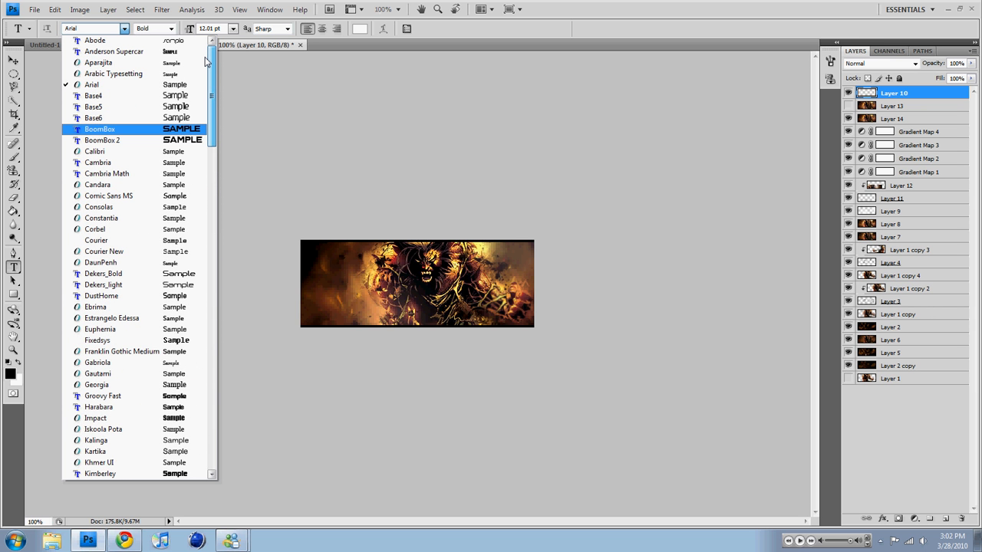
mouse_move(223, 80)
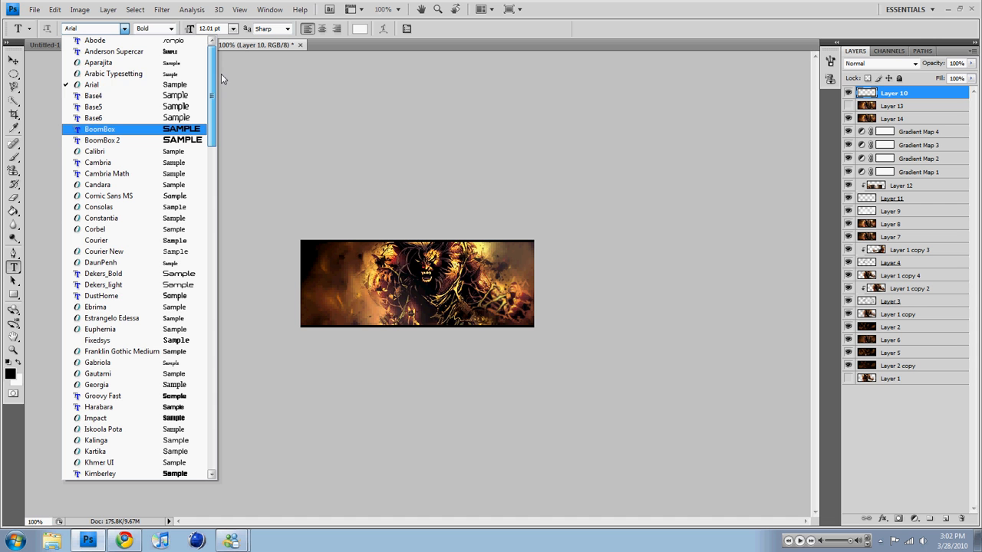
mouse_move(138, 49)
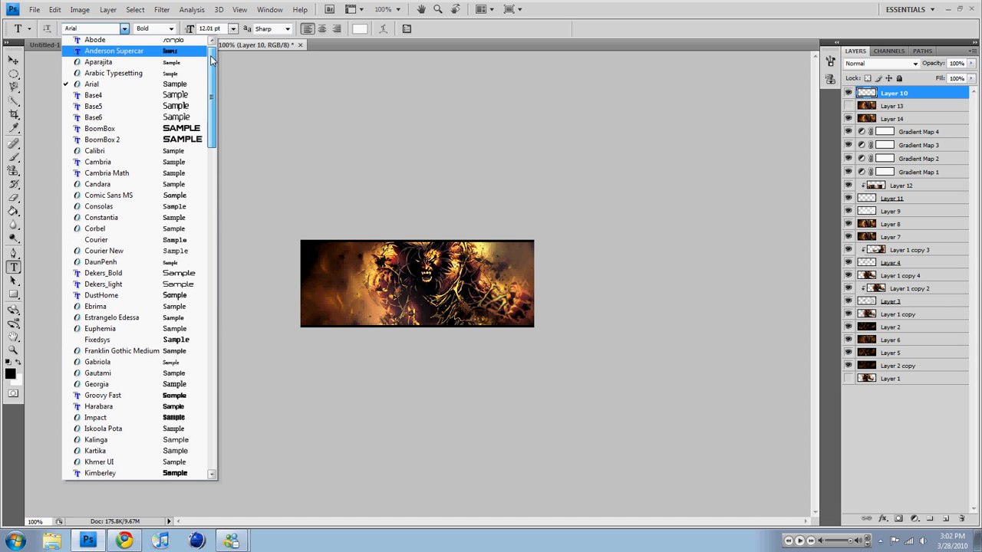
scroll("down", 3)
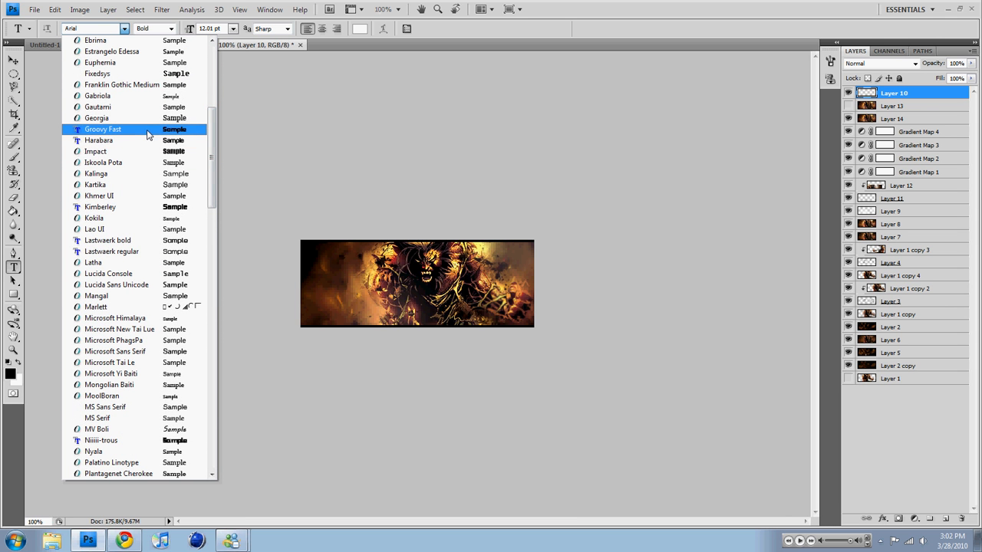
Add a 'Wolverine' text layer on the left of the banner and set it in Kimberley
left_click(103, 129)
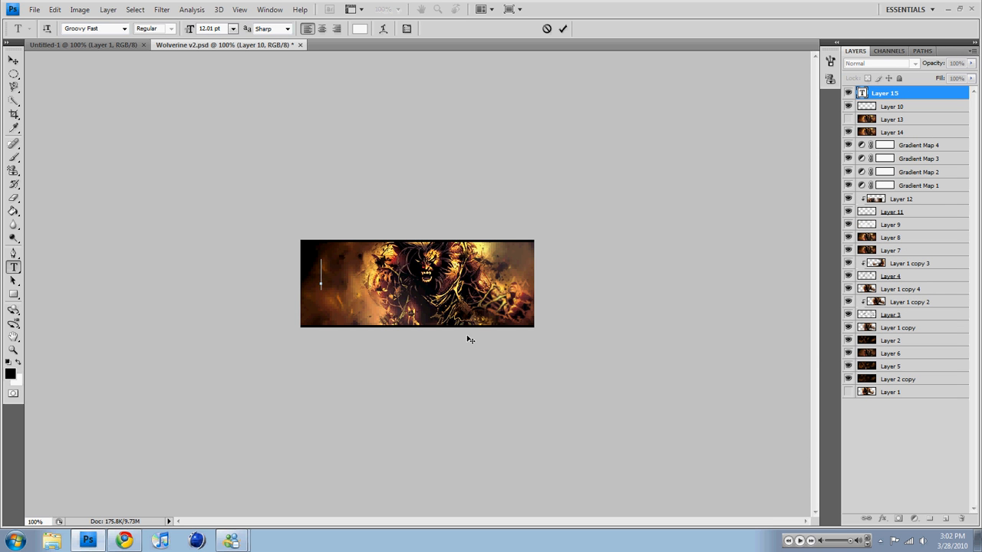
mouse_move(614, 291)
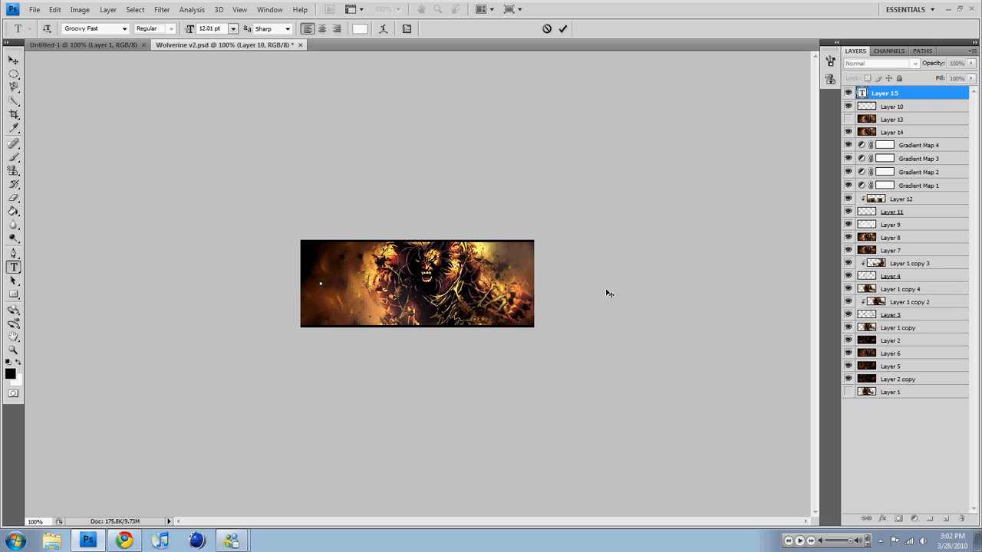
type("Wolverine")
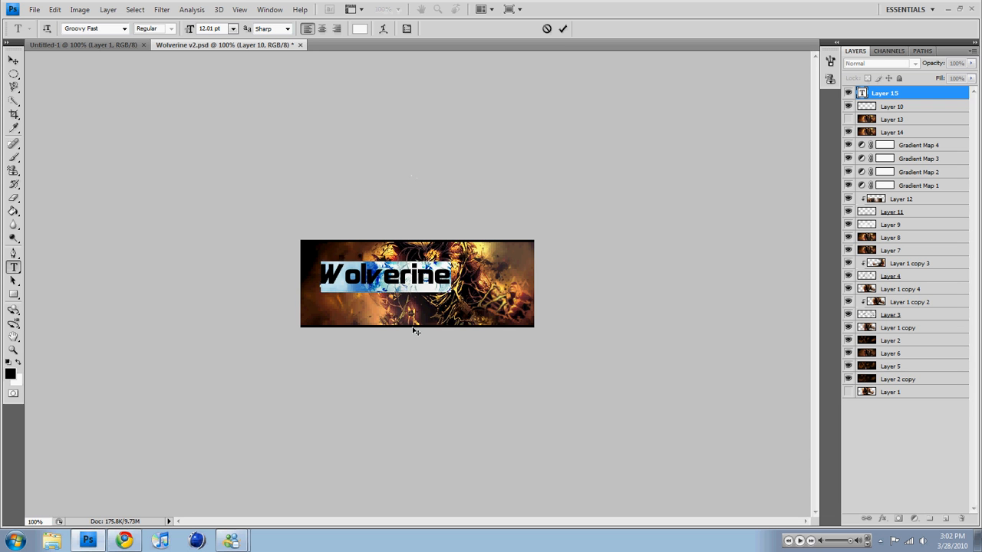
left_click_drag(384, 276, 429, 304)
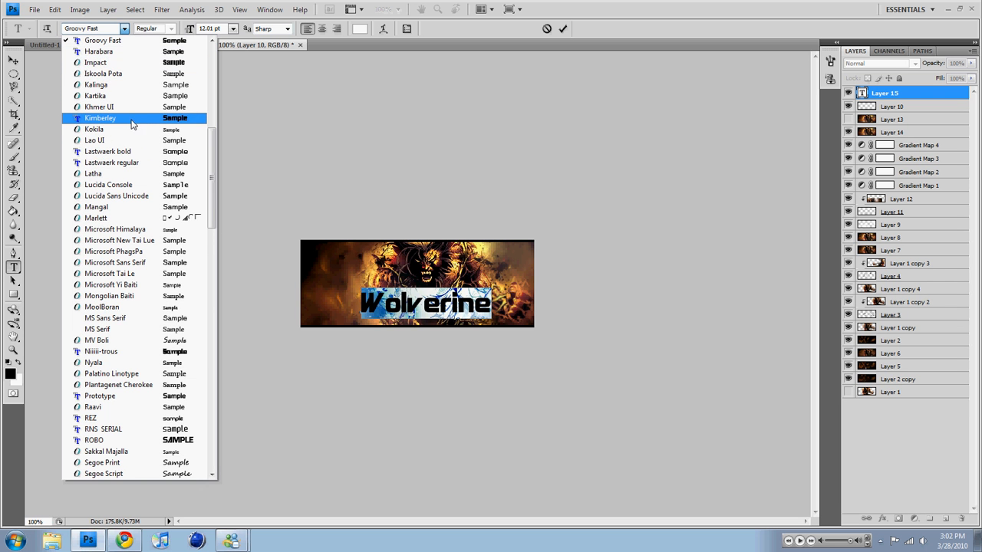
left_click(100, 118)
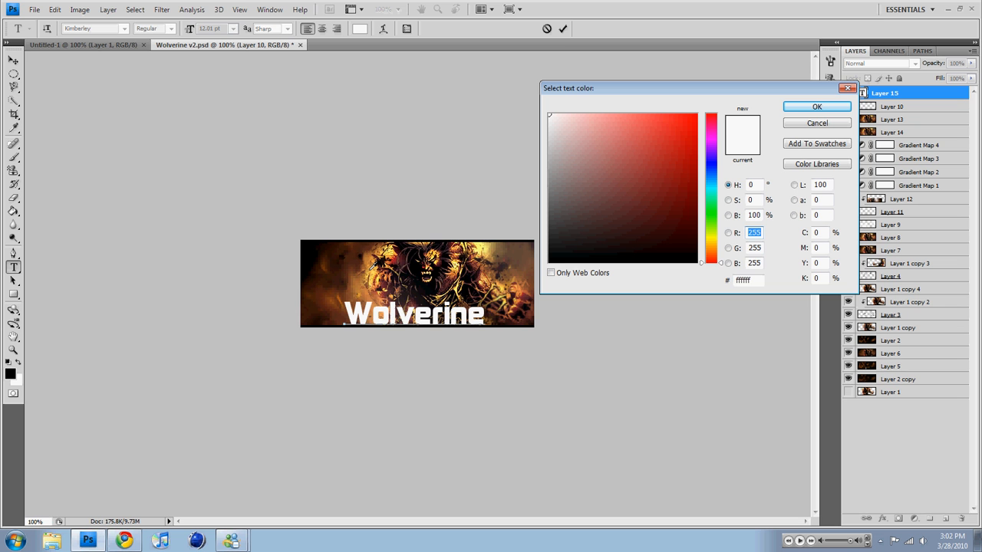
Colour the Wolverine text dark brown #73482a at 5 pt and commit it
left_click(645, 144)
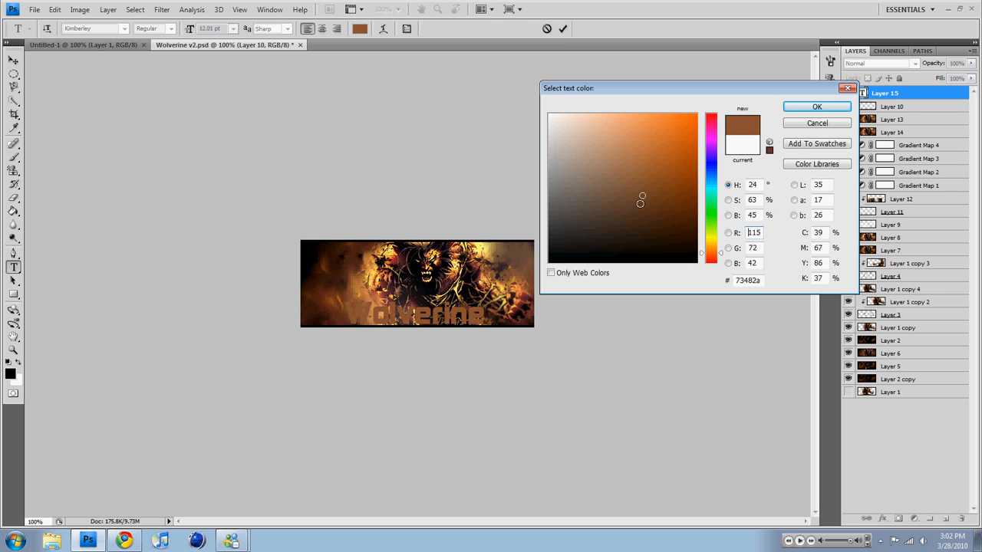
left_click(636, 235)
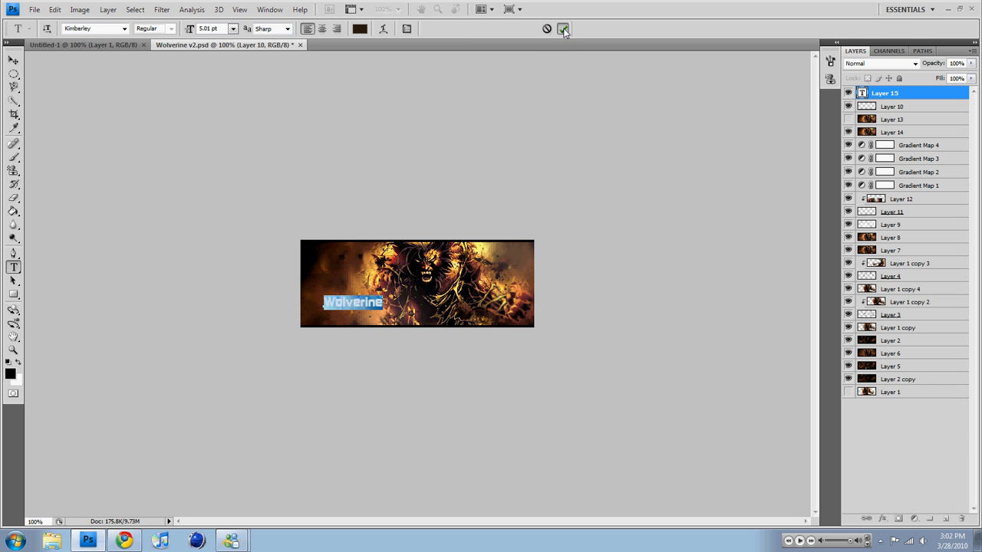
left_click(563, 30)
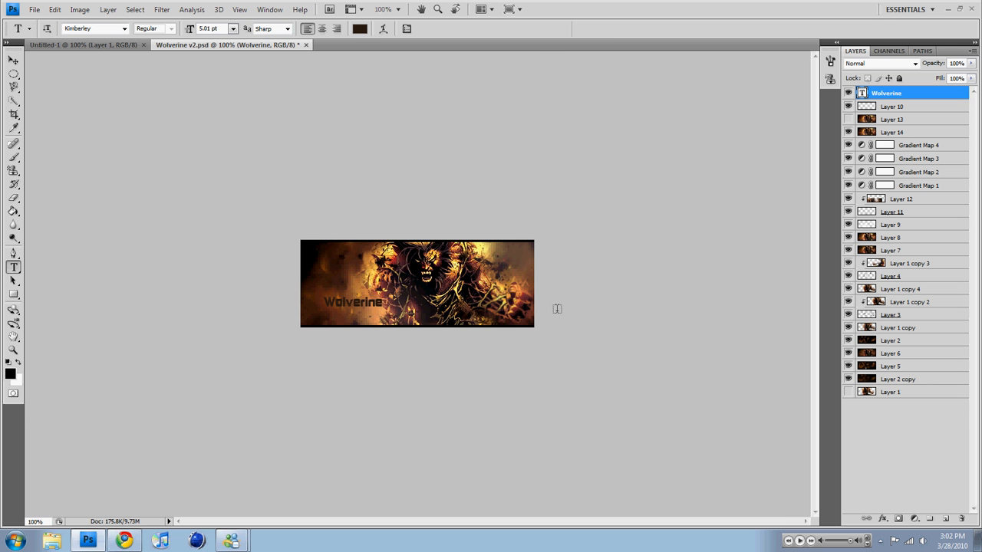
mouse_move(510, 270)
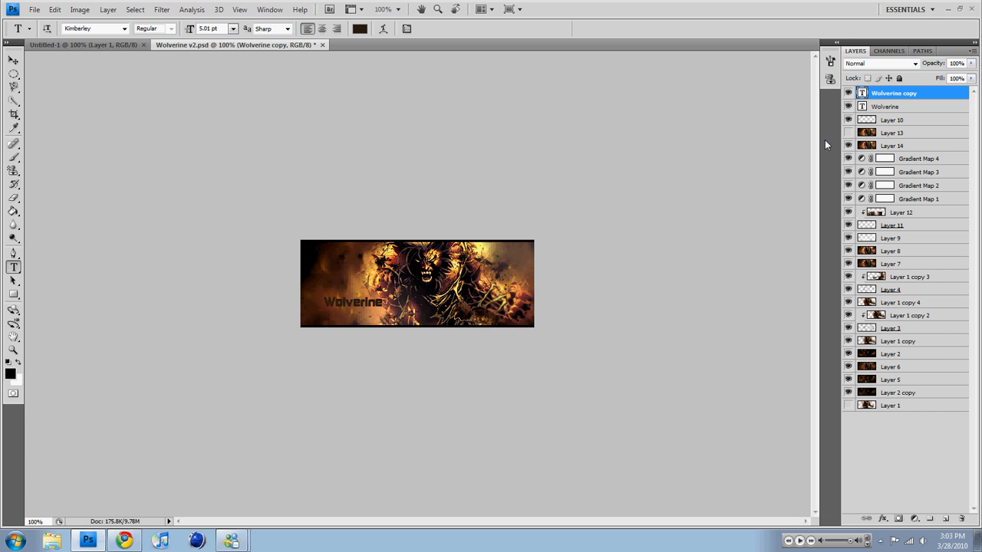
Duplicate the Wolverine text layer as 'Wolverine copy' and prepare to smudge the title
right_click(893, 95)
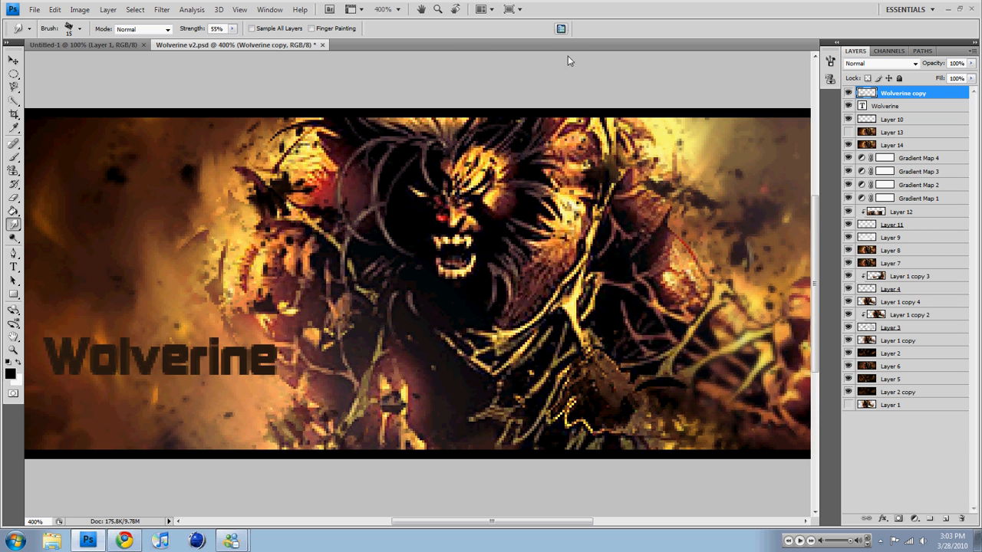
left_click(556, 28)
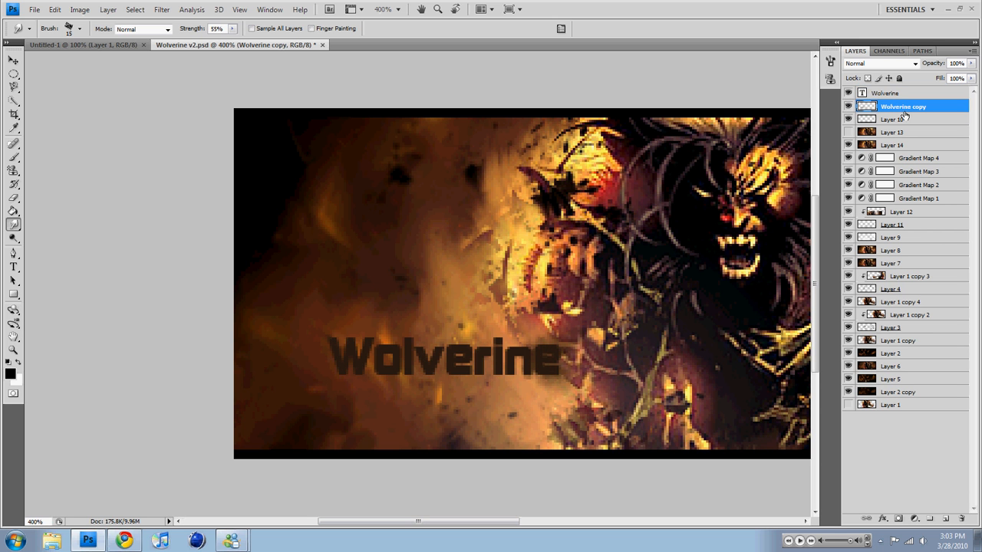
Move 'Wolverine copy' above the original, rasterize the original Wolverine layer and smudge it into the background
left_click_drag(903, 106, 902, 92)
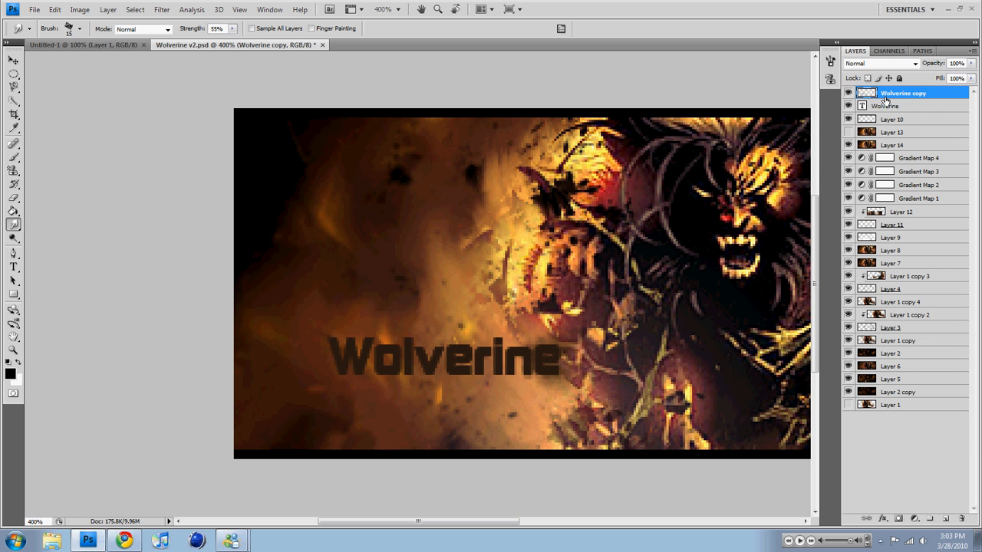
left_click(887, 105)
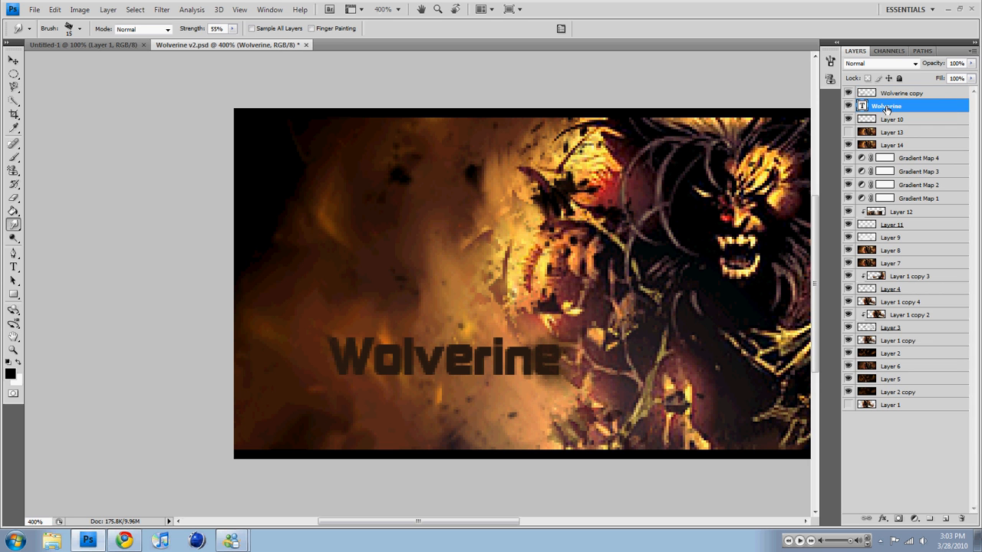
right_click(887, 106)
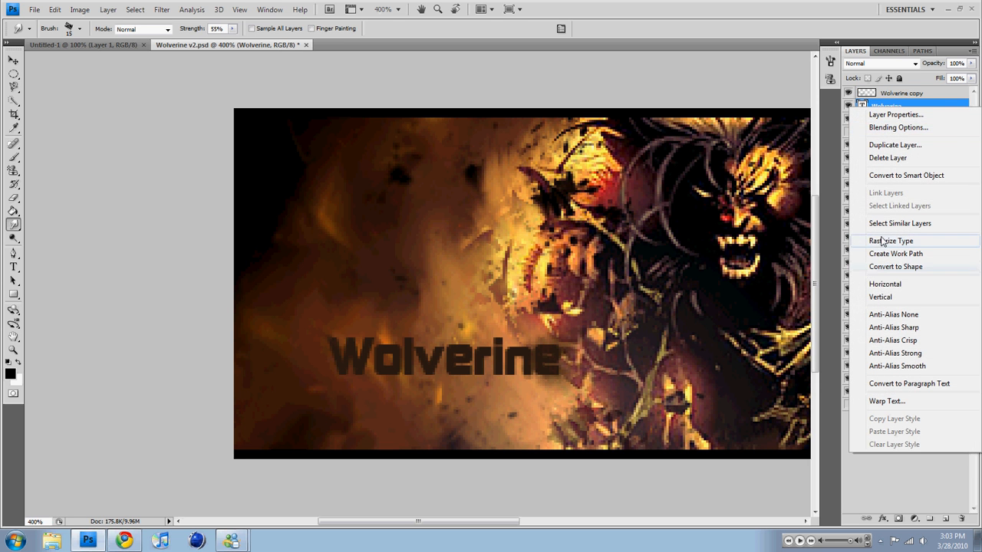
left_click(882, 240)
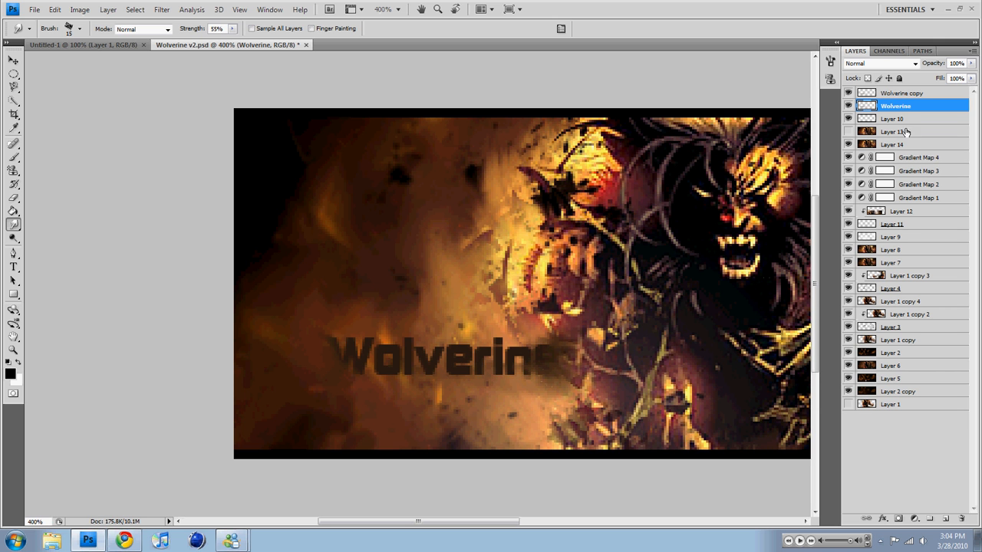
right_click(902, 92)
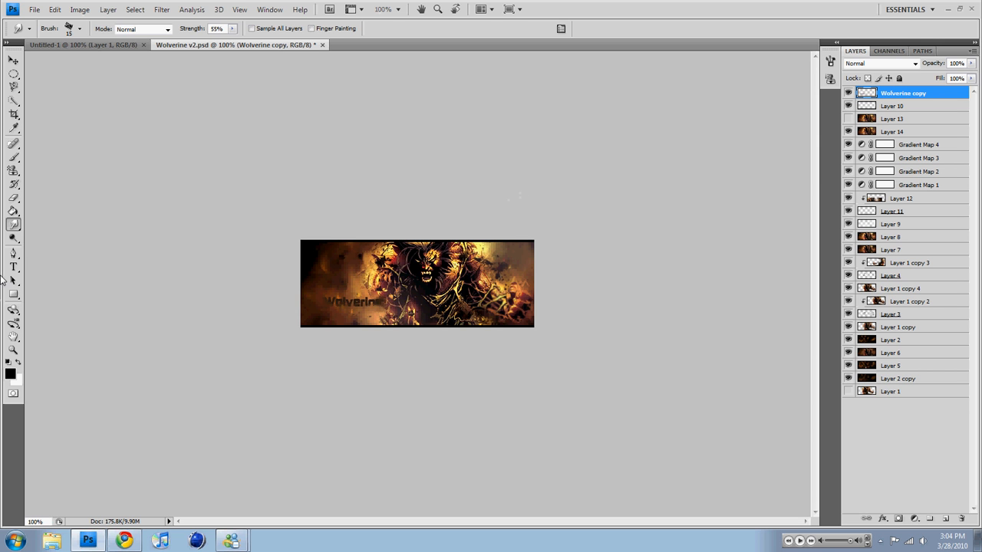
Add a 'Break' text layer above the Wolverine lettering
left_click(12, 267)
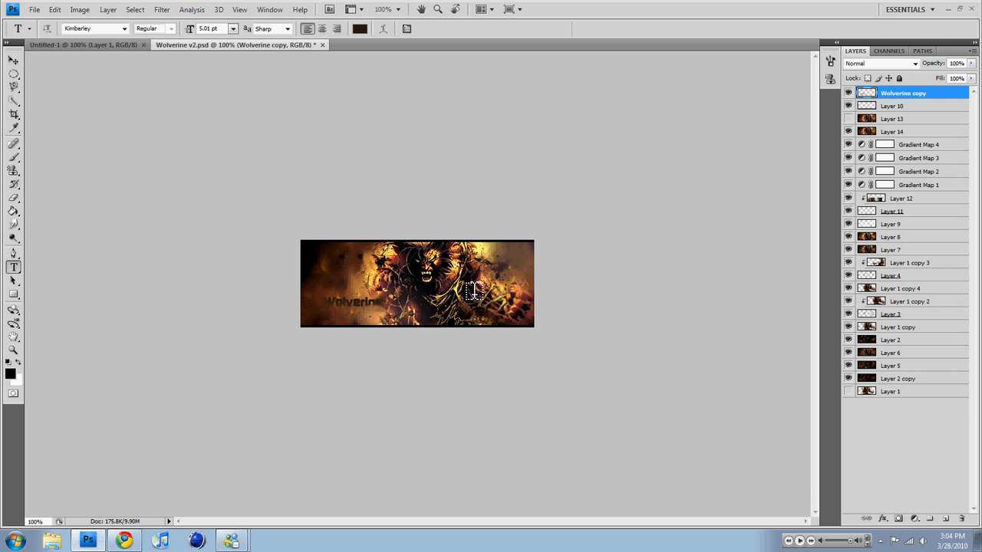
left_click(344, 283)
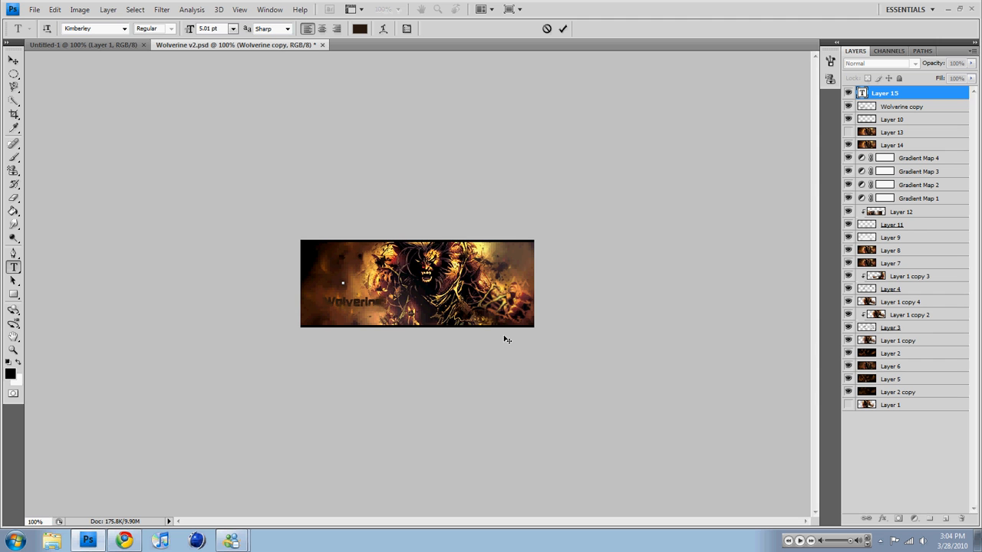
type("Break")
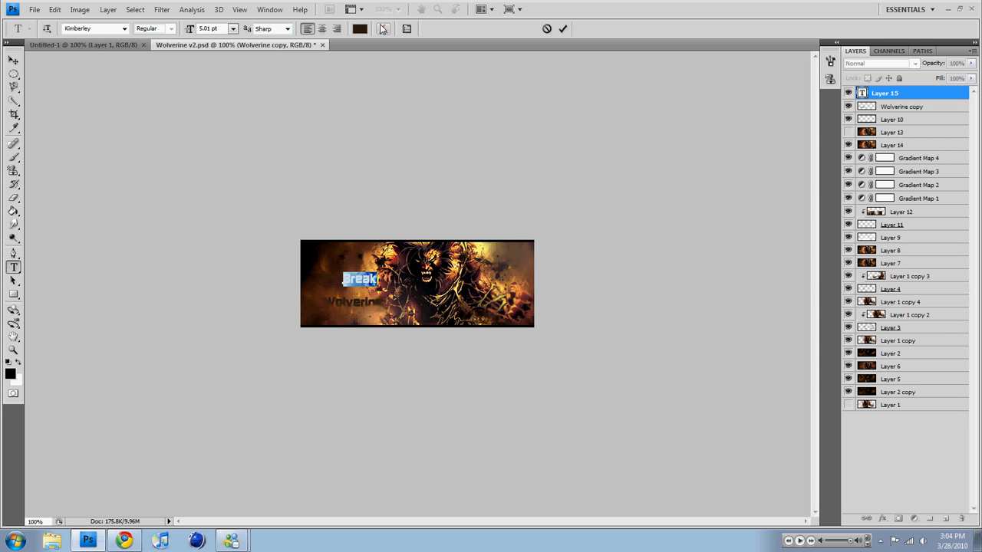
Colour the Break text golden #ac8925 and commit it
left_click(357, 29)
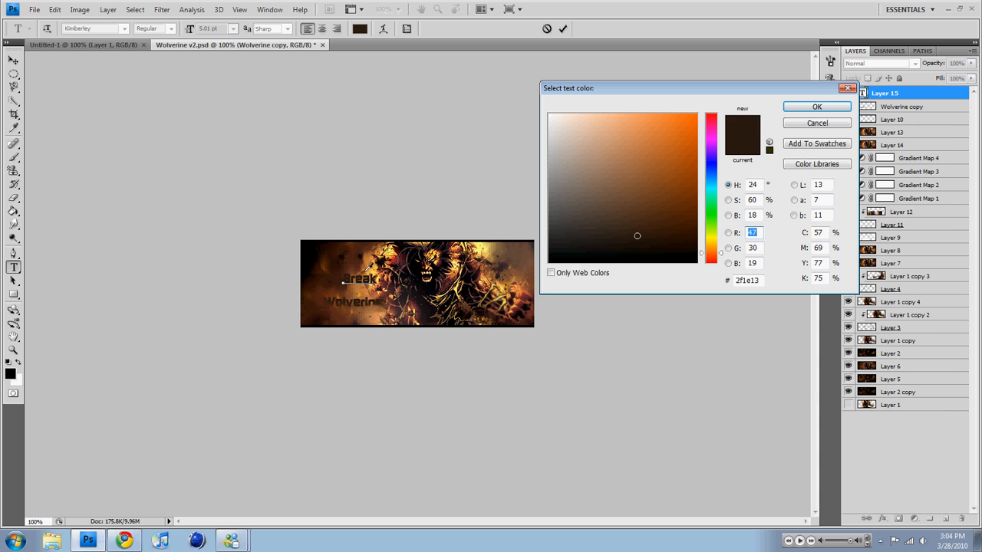
left_click(640, 137)
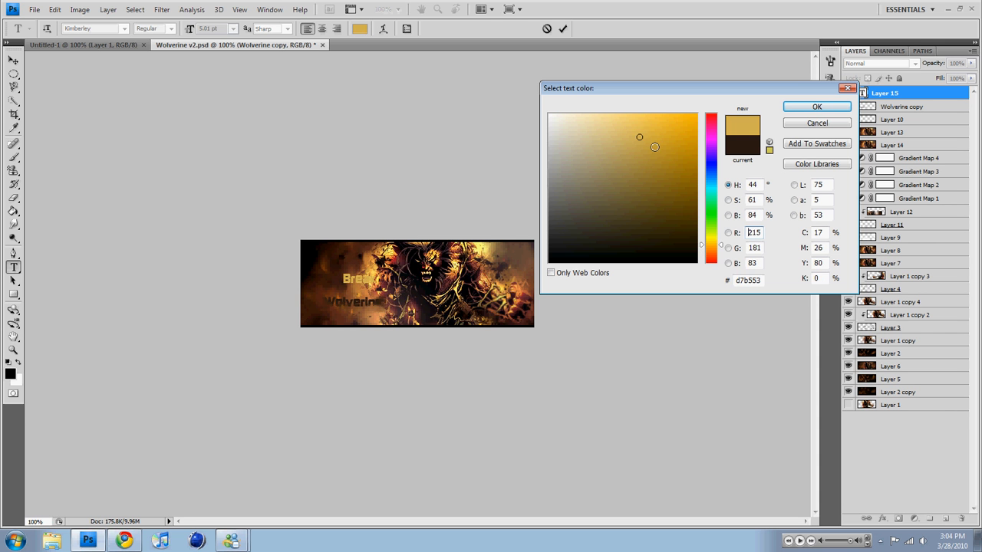
left_click(666, 163)
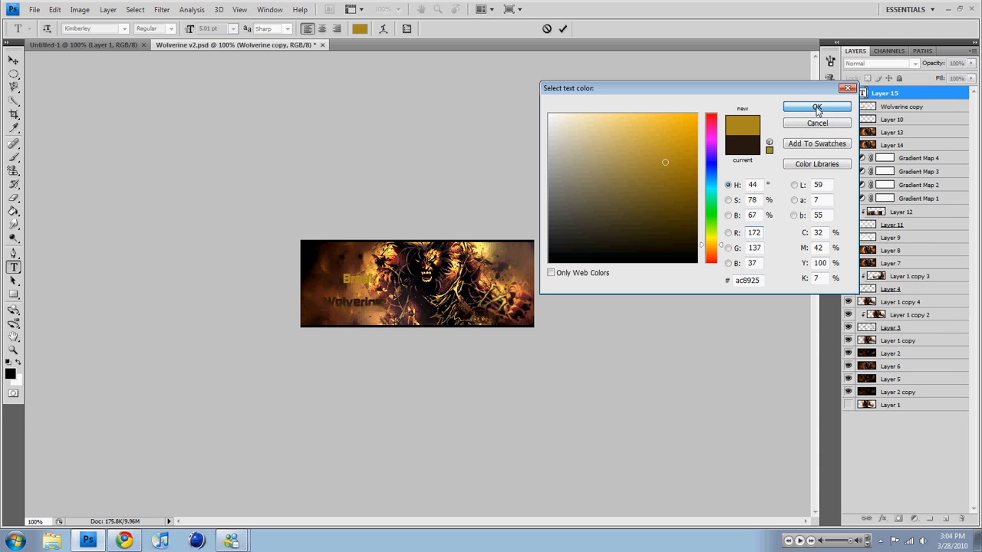
left_click(816, 105)
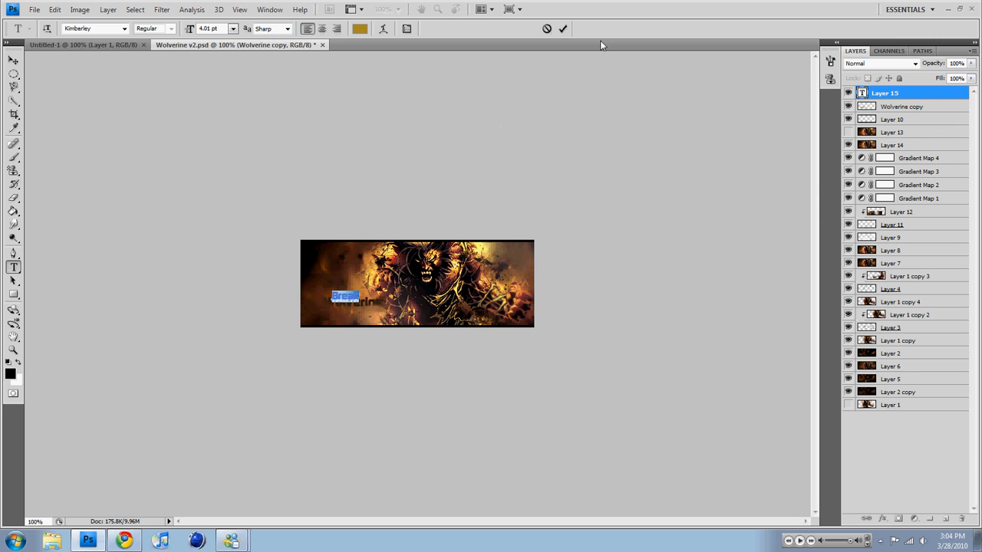
left_click(562, 28)
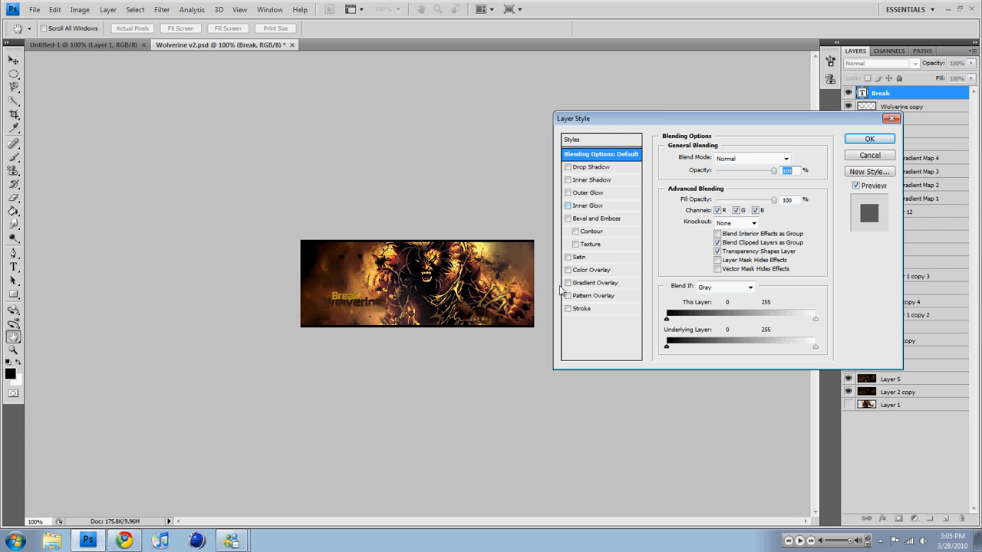
Give Break a 1 px black outside stroke, then start a new text line below it
left_click(582, 309)
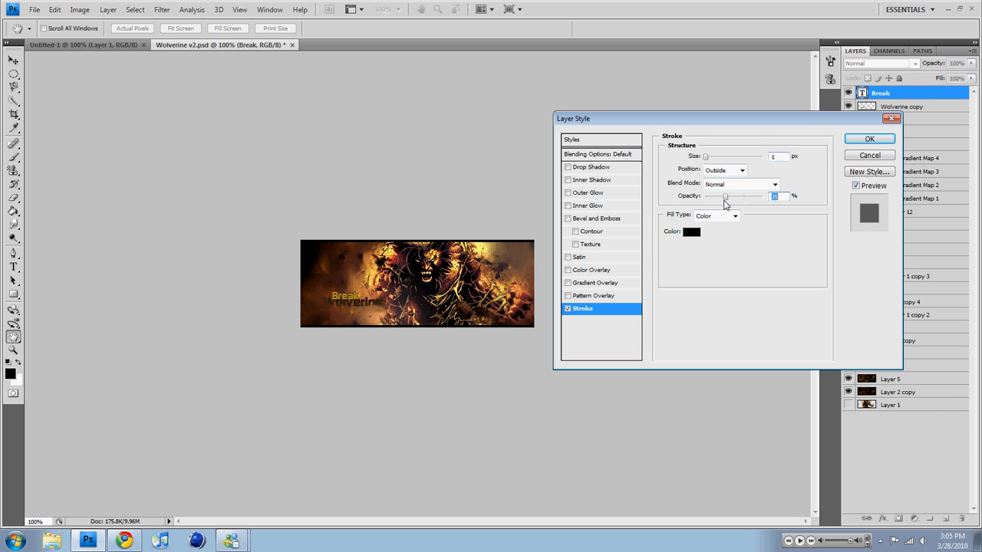
mouse_move(735, 190)
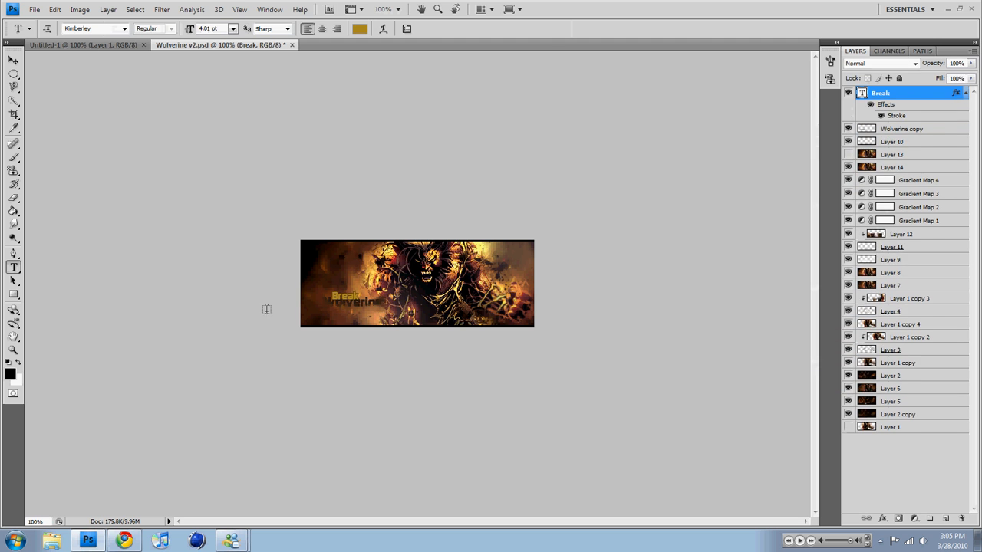
left_click(339, 317)
type("Lose")
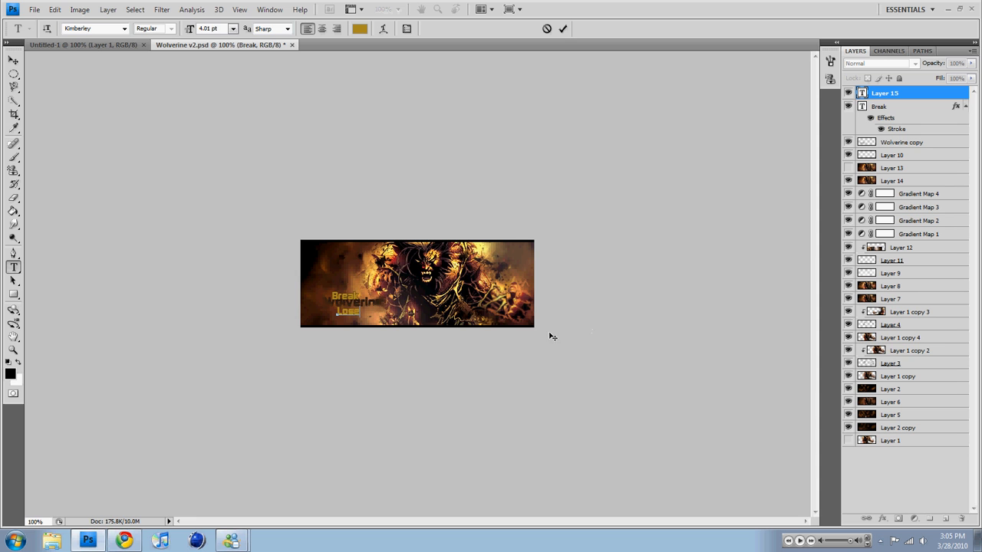
mouse_move(366, 316)
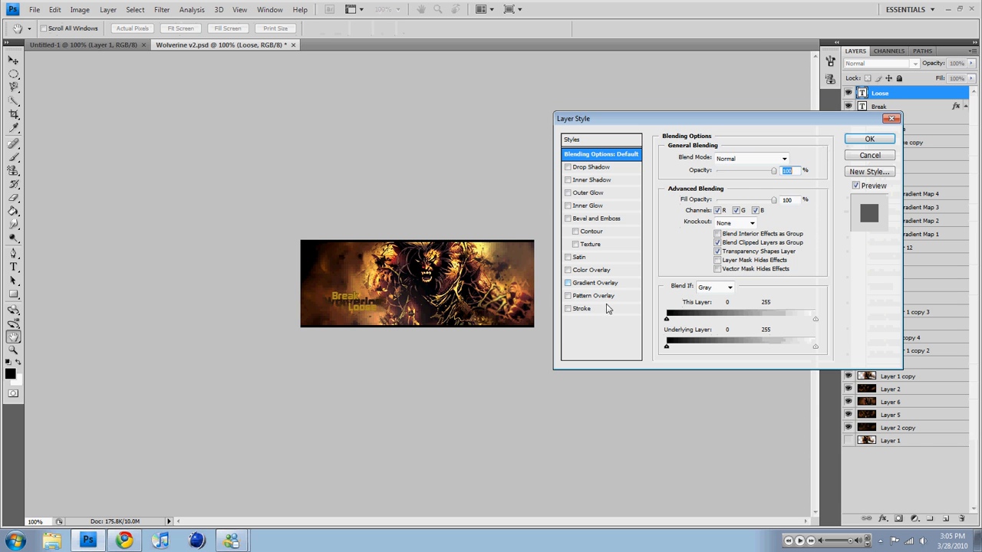
Give the 'Loose' text a 1 px black stroke at lowered opacity and apply it
left_click(581, 308)
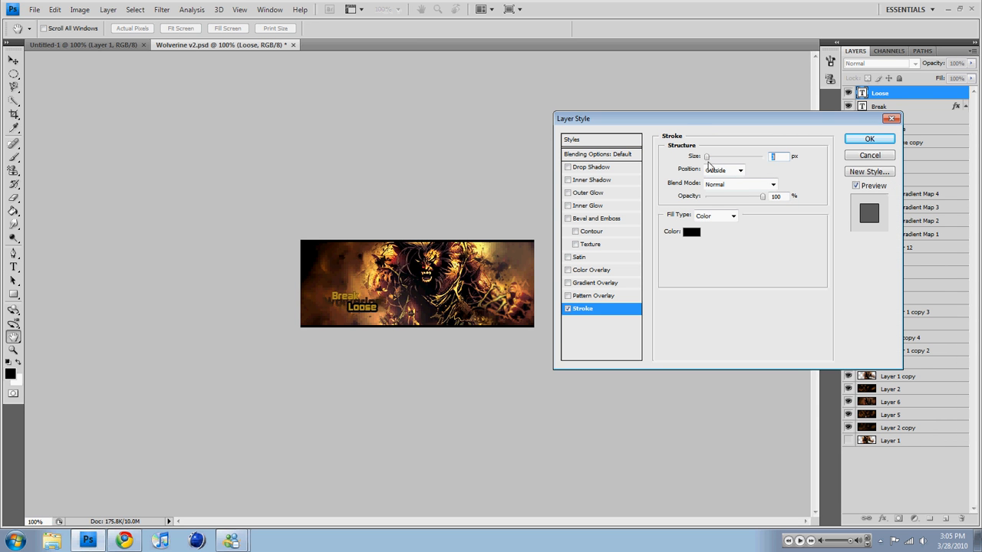
left_click_drag(761, 197, 729, 196)
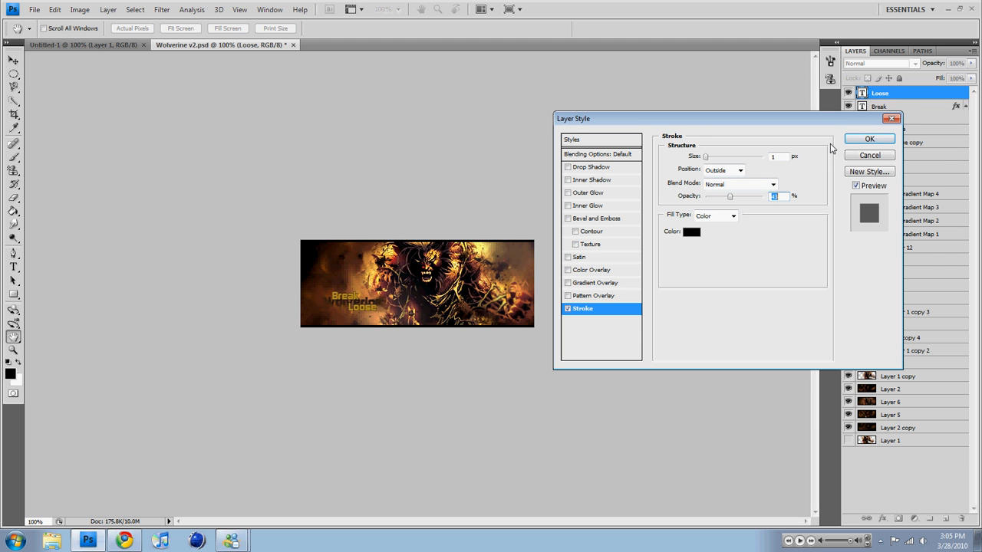
left_click(868, 138)
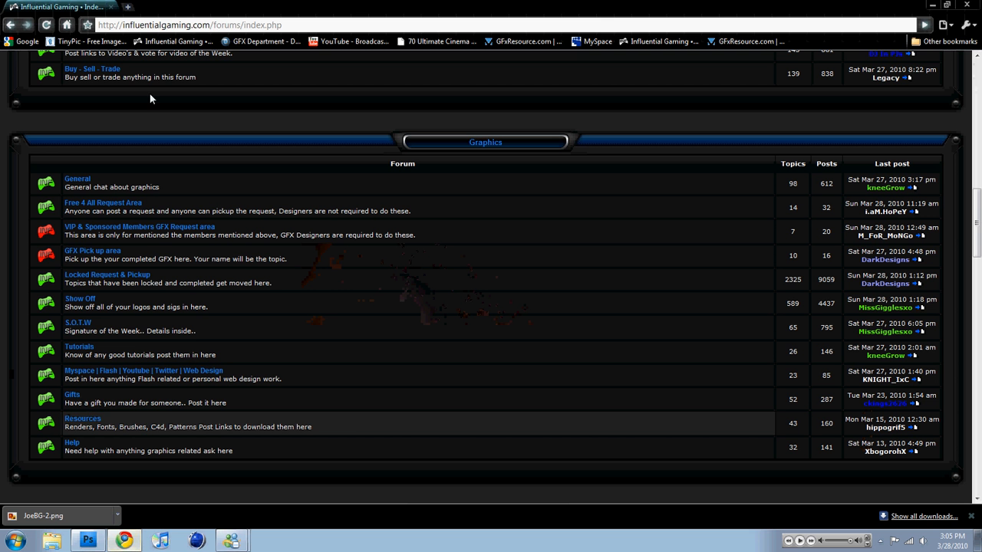
Search Google in a new tab for 'break loose quotes' and skim the results
left_click(241, 6)
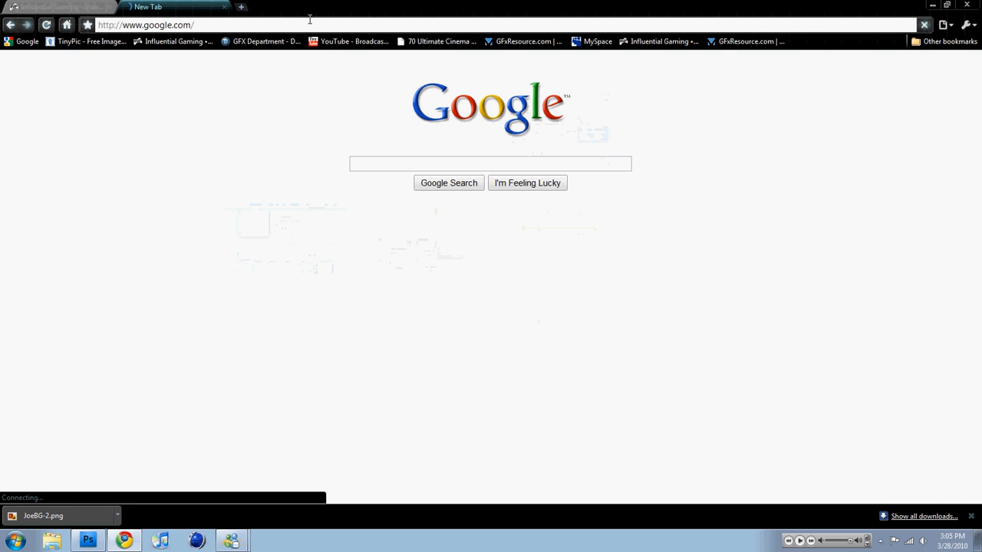
type("breake loose")
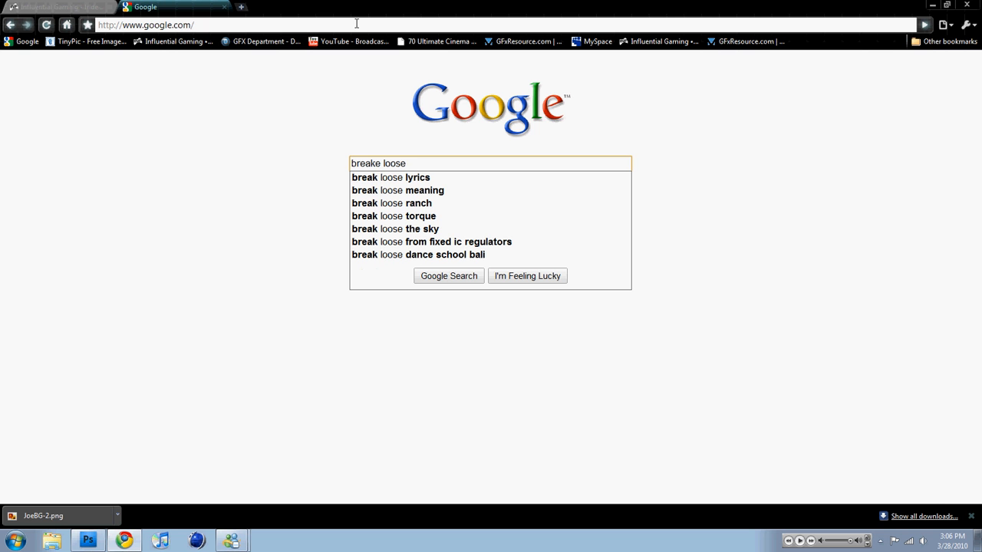
type("quotes")
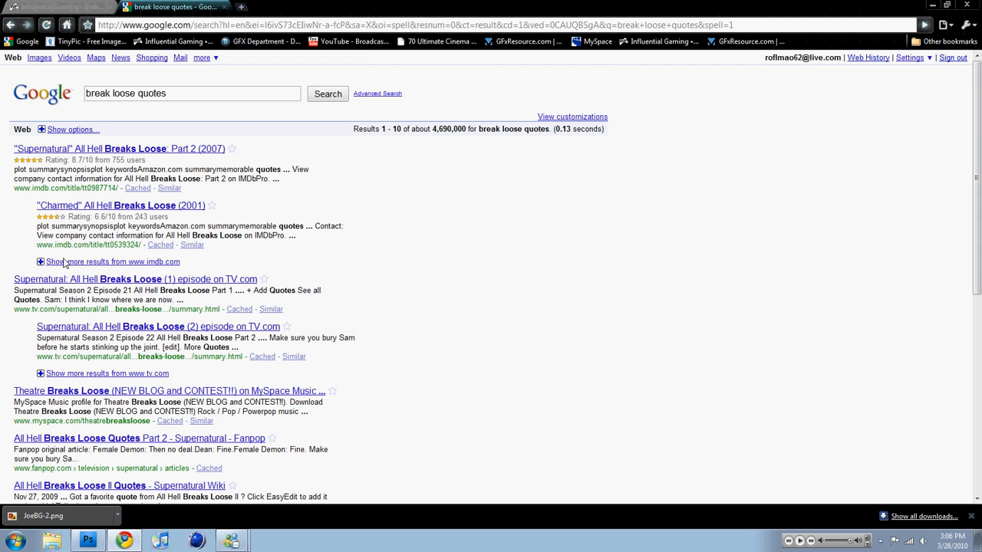
scroll("down", 3)
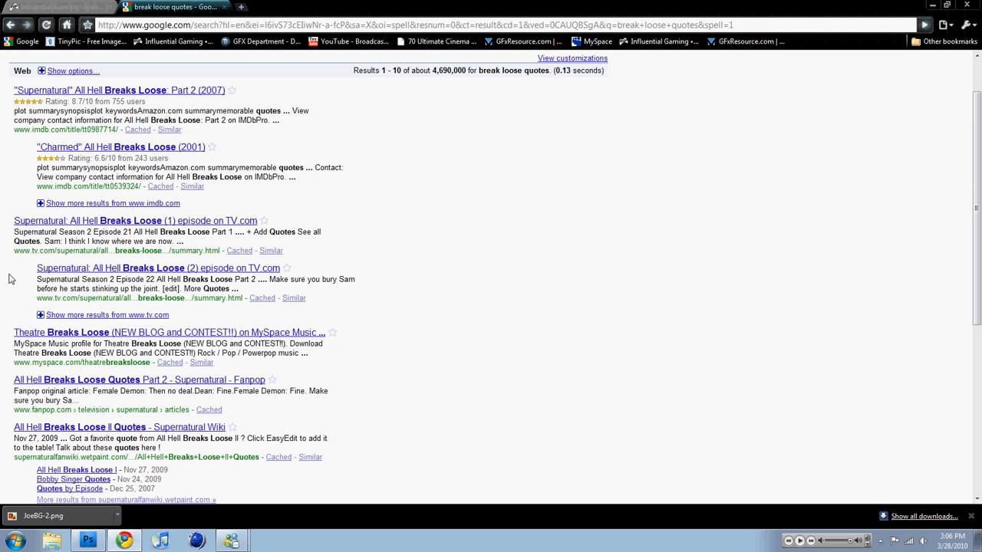
scroll("down", 3)
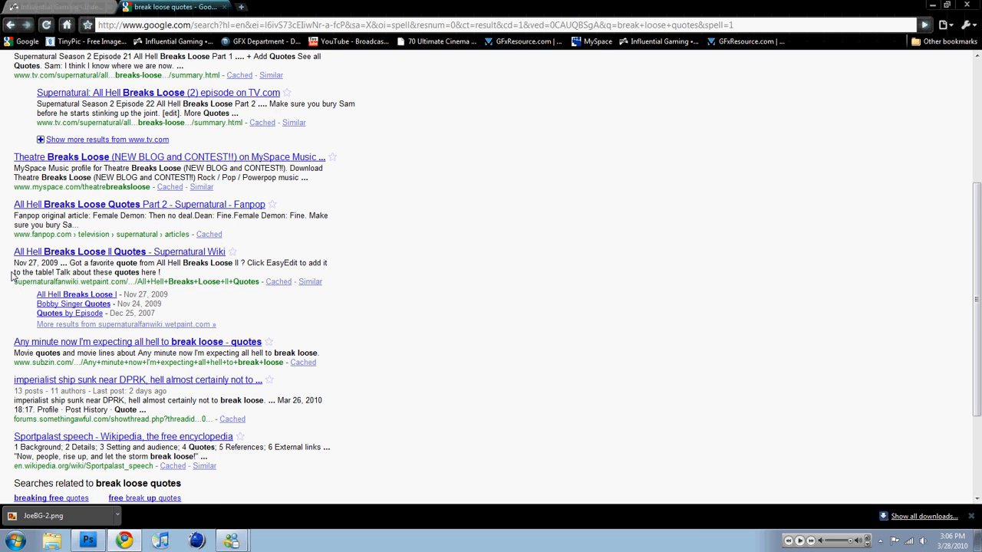
scroll("up", 3)
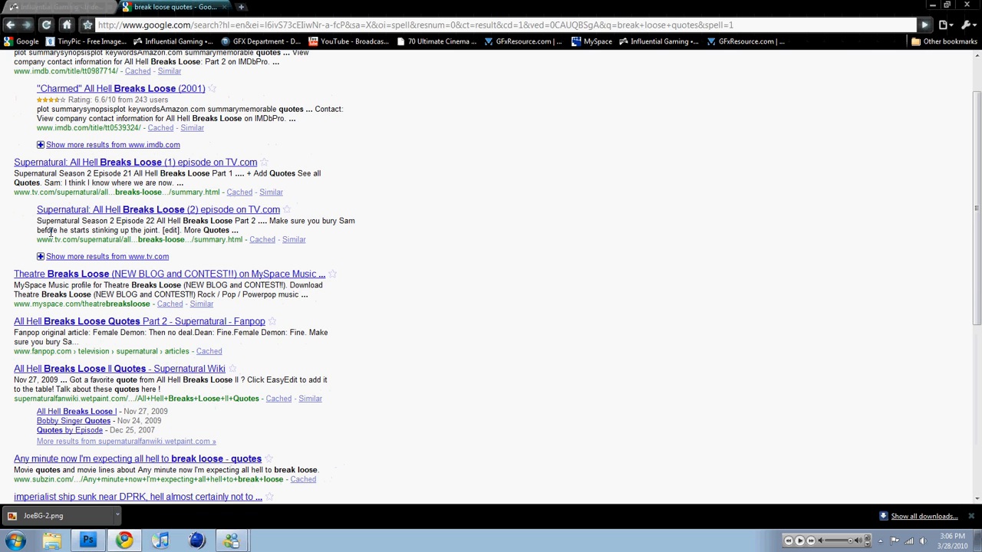
scroll("up", 3)
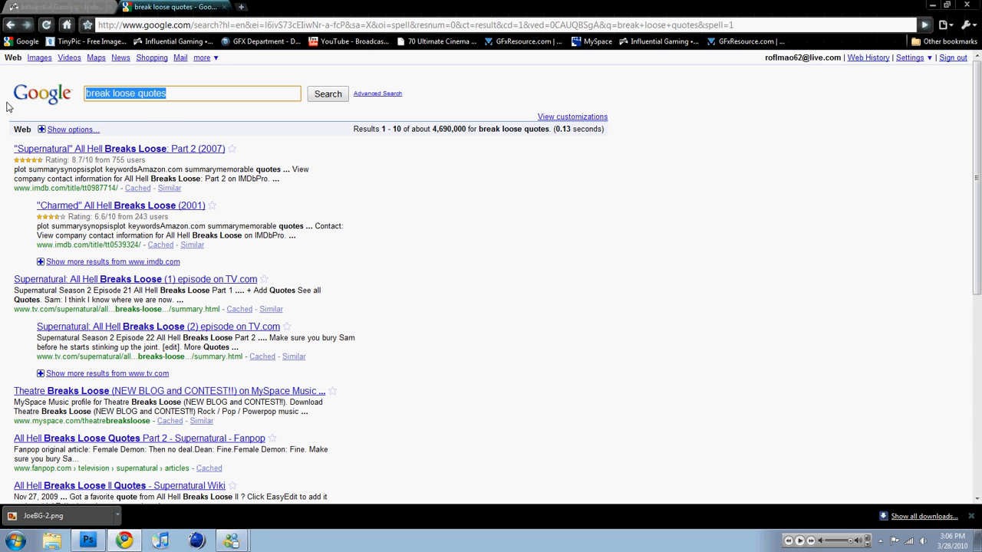
Search 'breake quotes' and accept the corrected 'break quotes' suggestion
type("breake q")
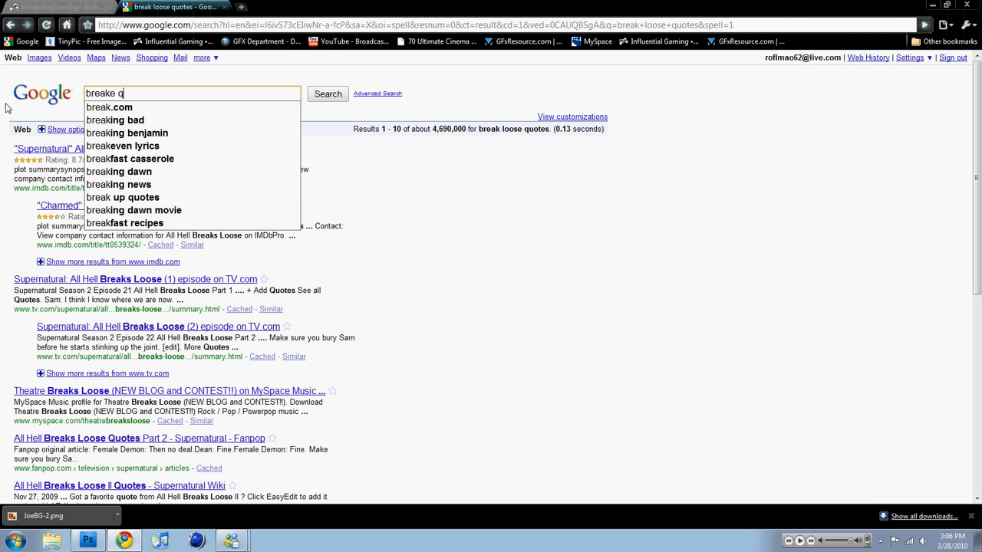
left_click(327, 94)
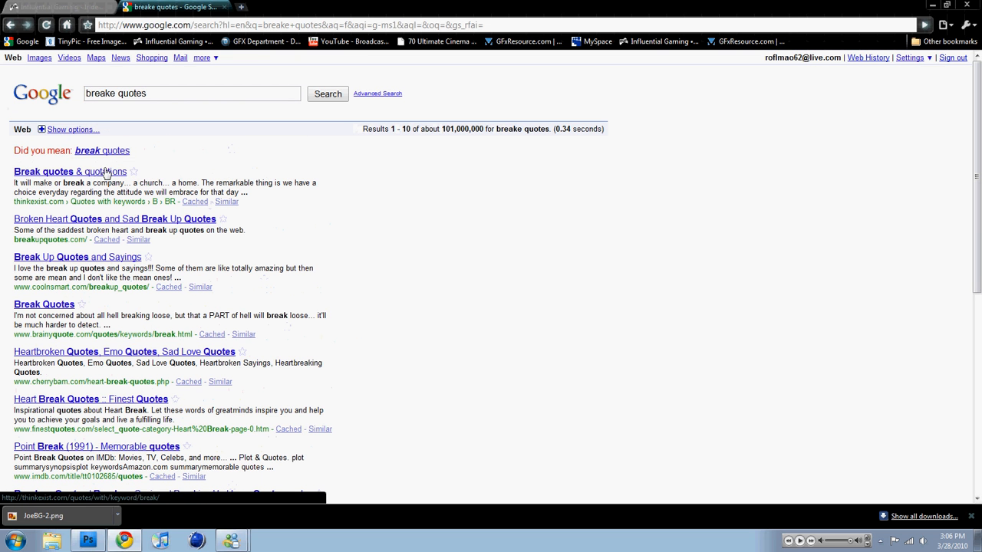
left_click(87, 151)
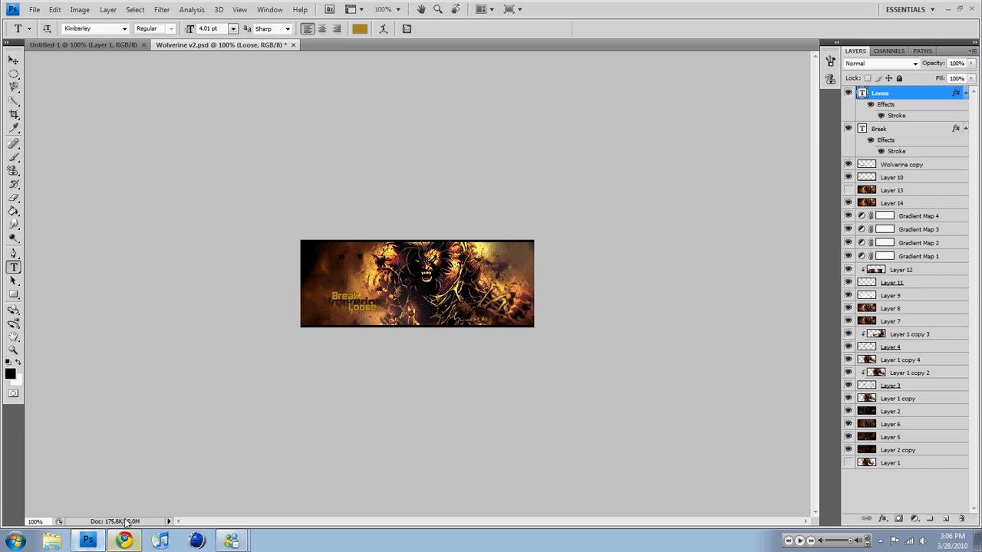
Return to the browser and open the ThinkExist 'Break quotes & quotations' result
left_click(123, 540)
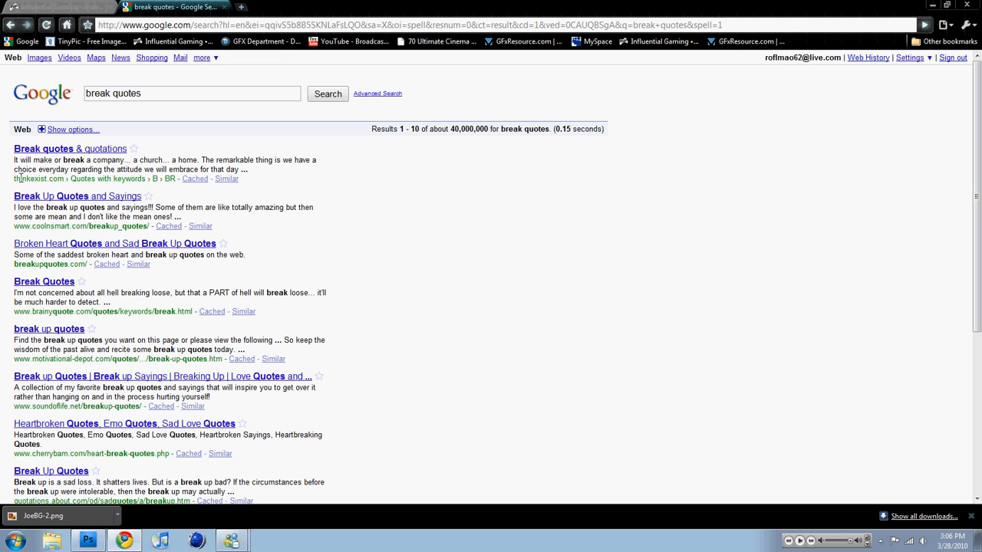
left_click(64, 146)
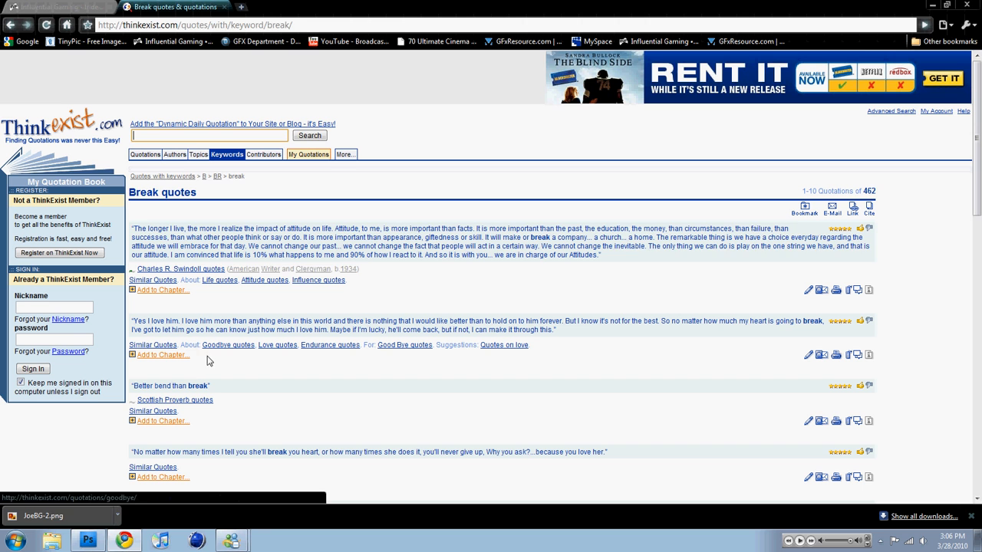
Search ThinkExist for escape quotes and select the 'When dreaming…' quote text
left_click(207, 135)
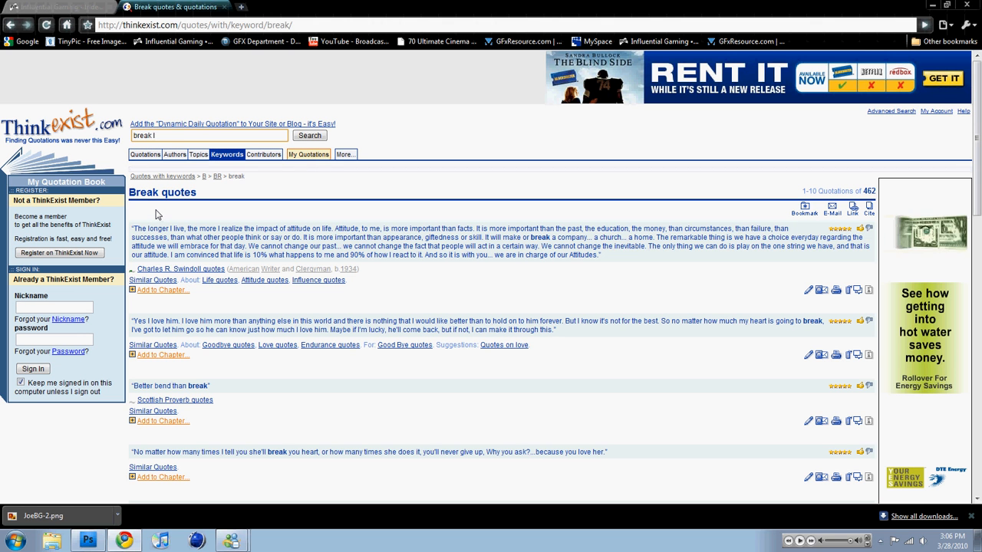
type("oose")
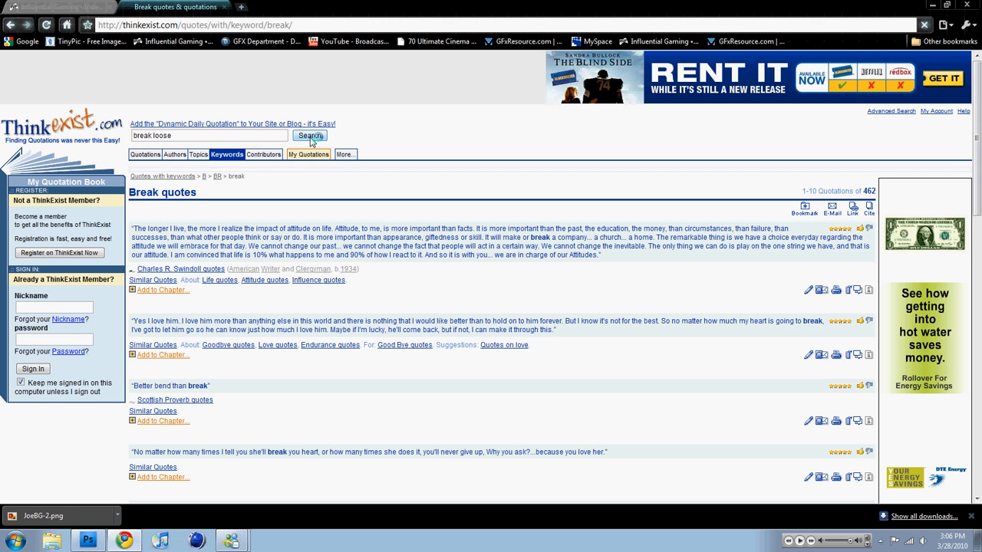
left_click(310, 135)
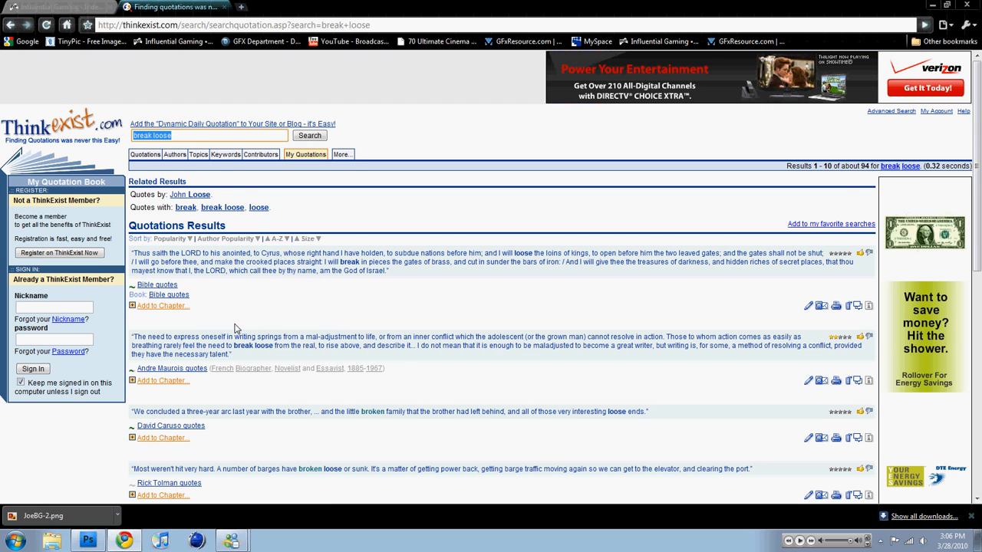
scroll("down", 3)
type("escape")
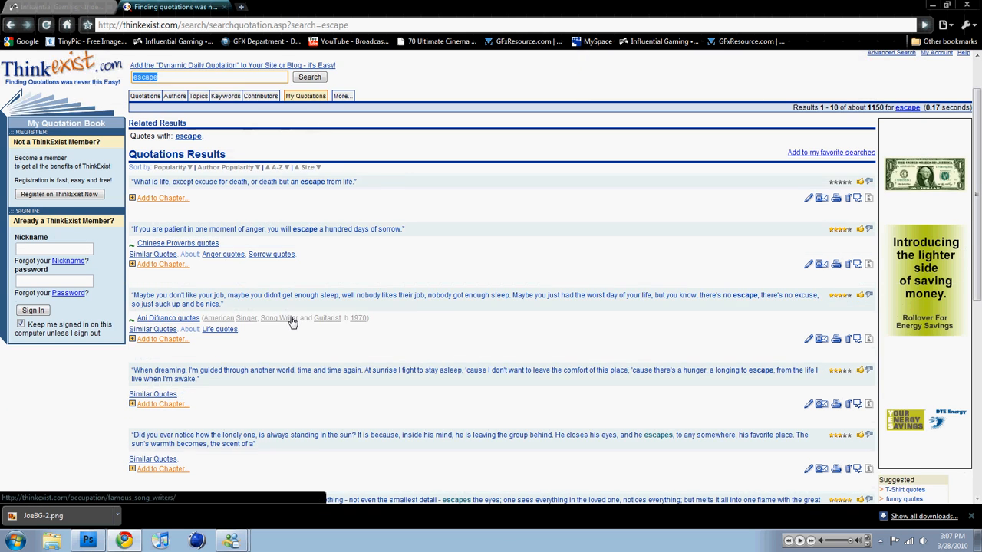
scroll("down", 3)
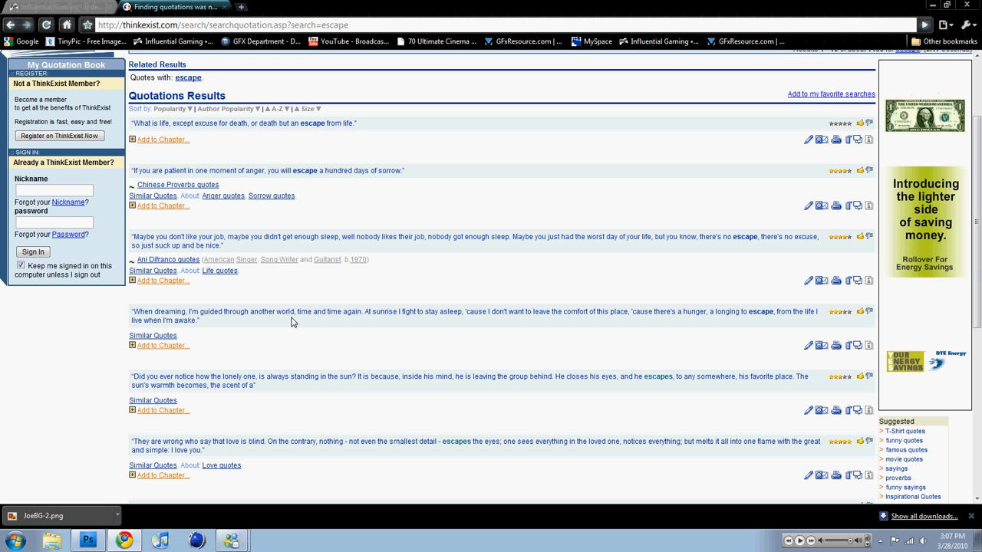
mouse_move(209, 327)
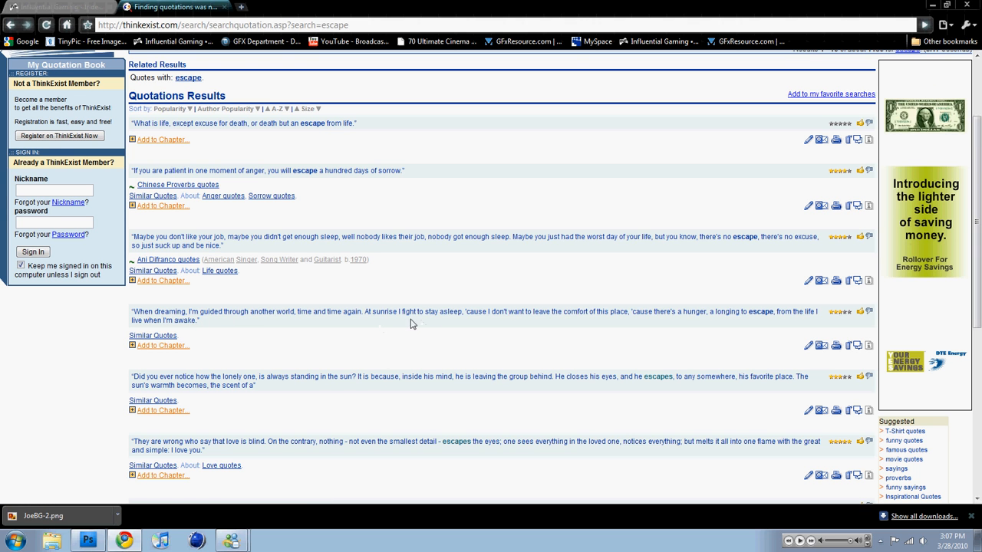
mouse_move(467, 325)
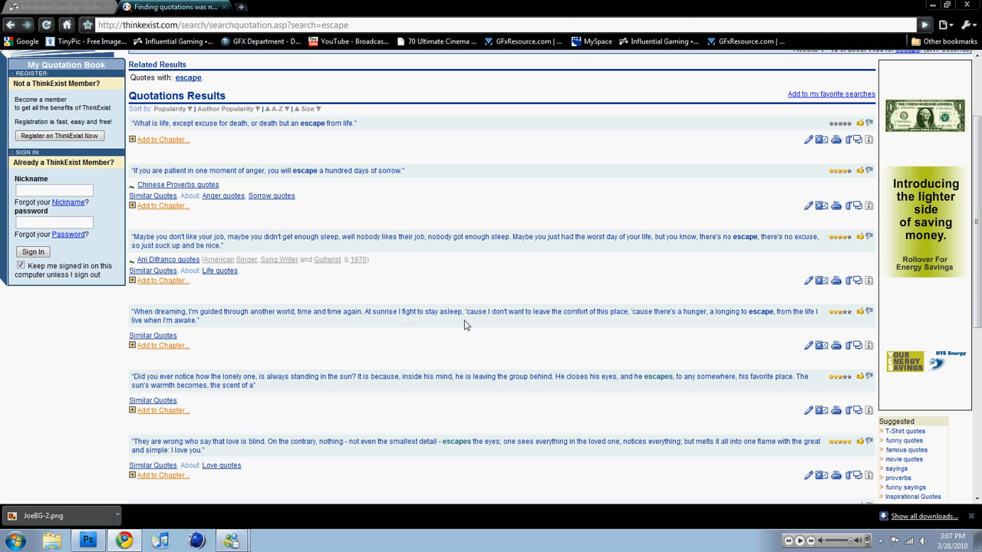
mouse_move(572, 321)
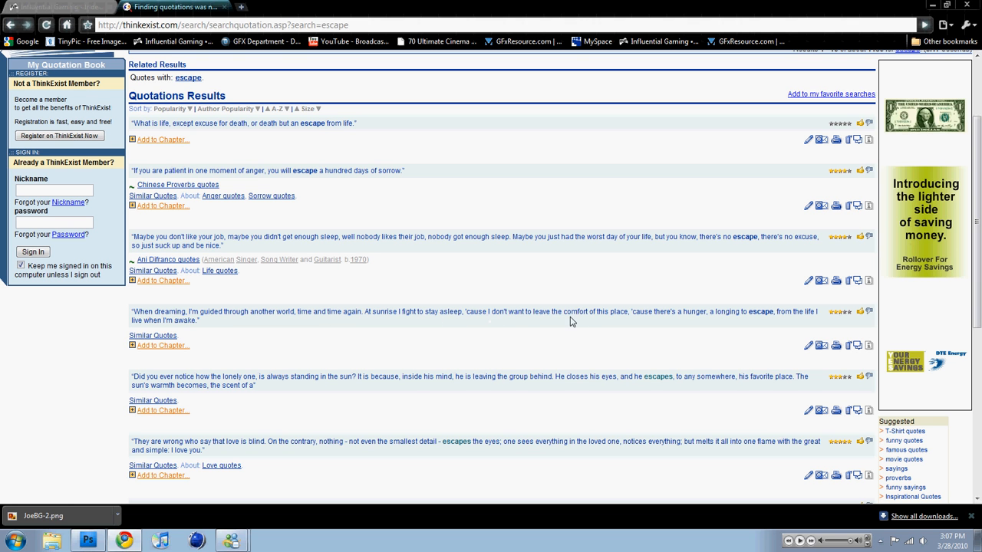
mouse_move(646, 323)
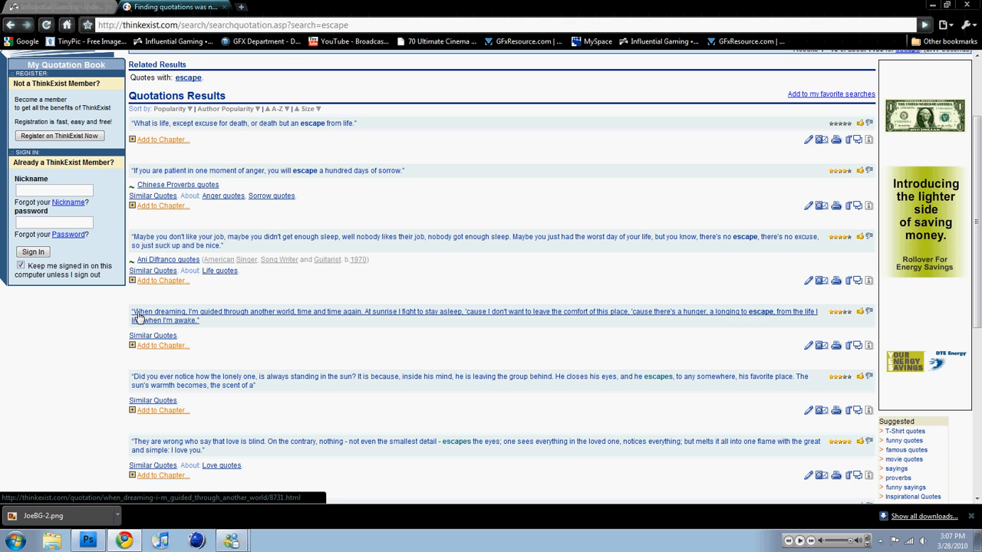
left_click_drag(131, 311, 198, 321)
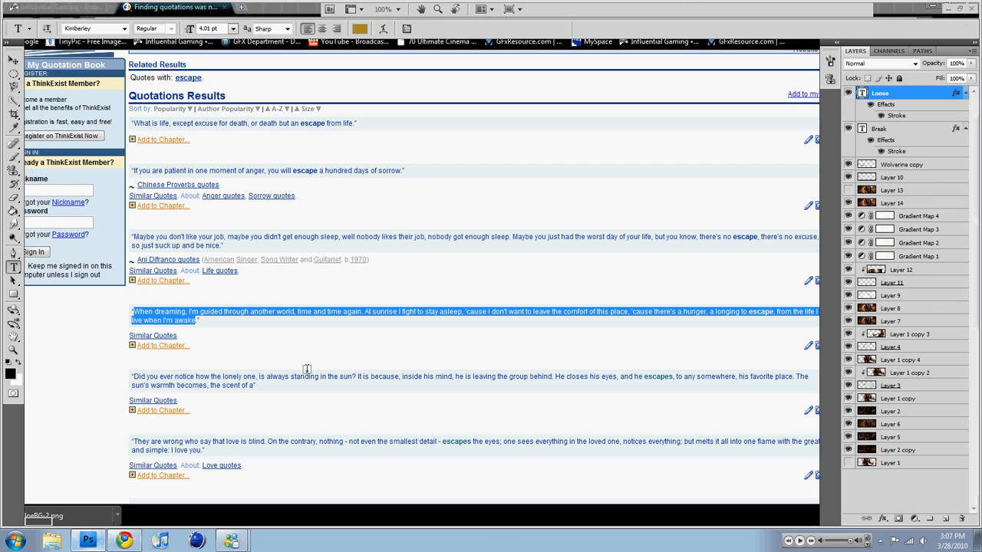
Add the dreaming quote as a new white Arial Bold text layer ending 'At sunrise I fight to stay asleep.'
left_click(86, 538)
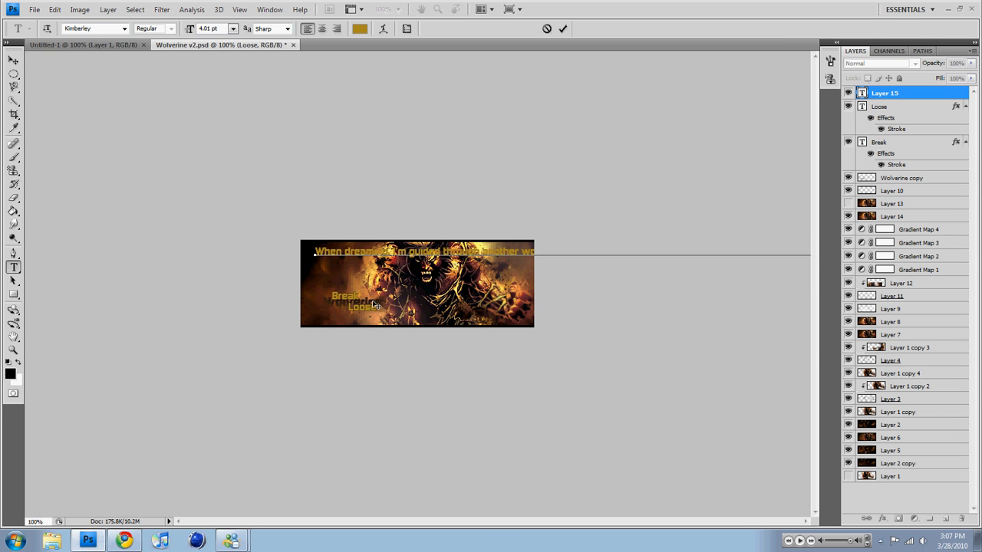
left_click(126, 28)
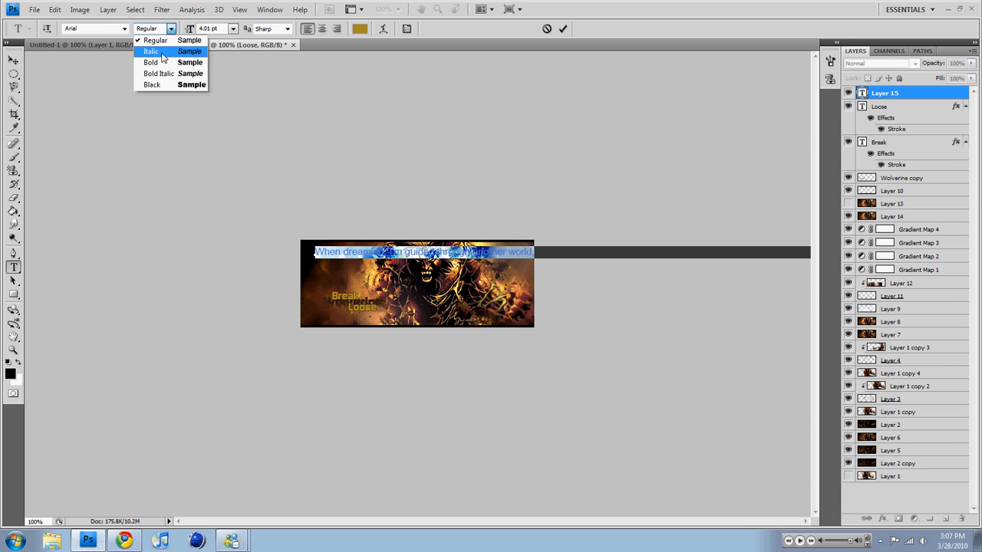
left_click(150, 62)
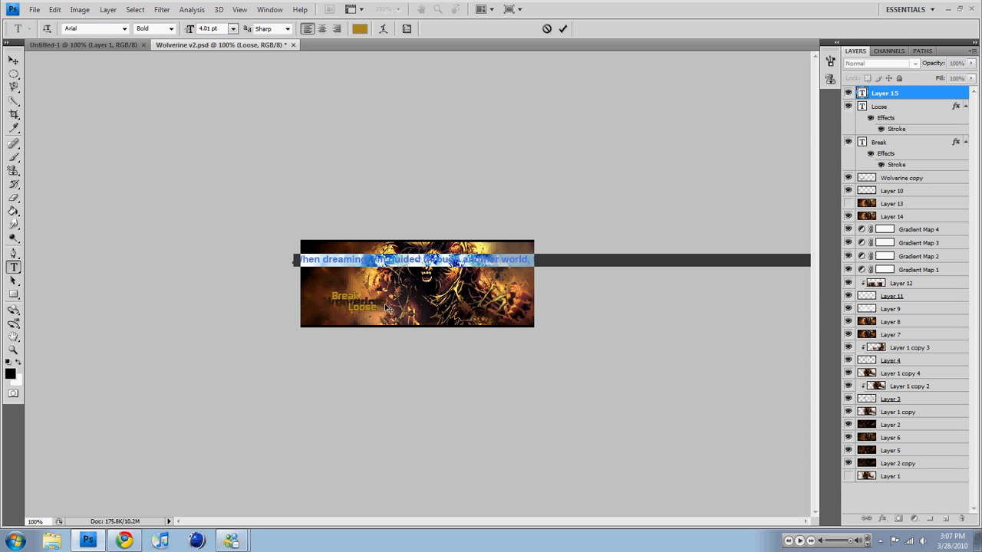
left_click(356, 28)
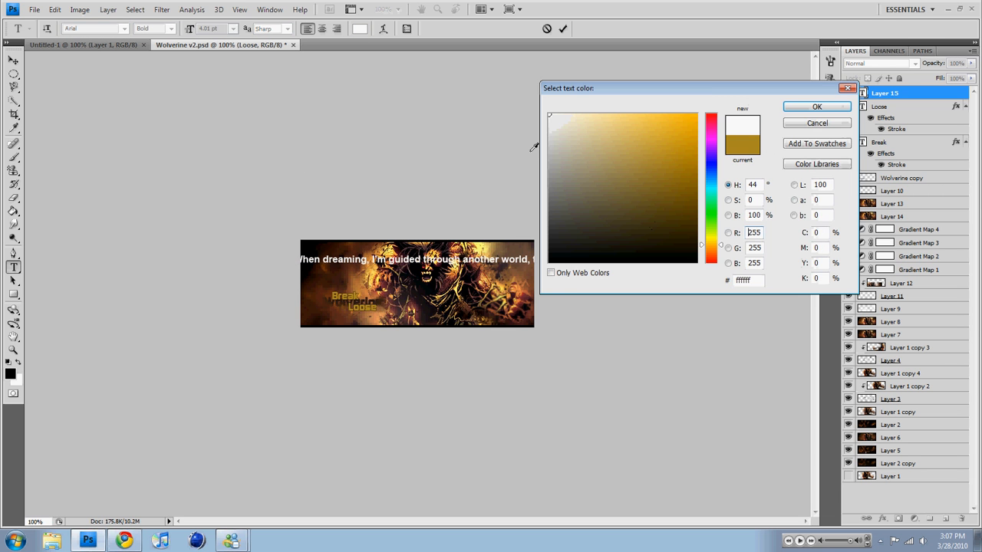
left_click(817, 106)
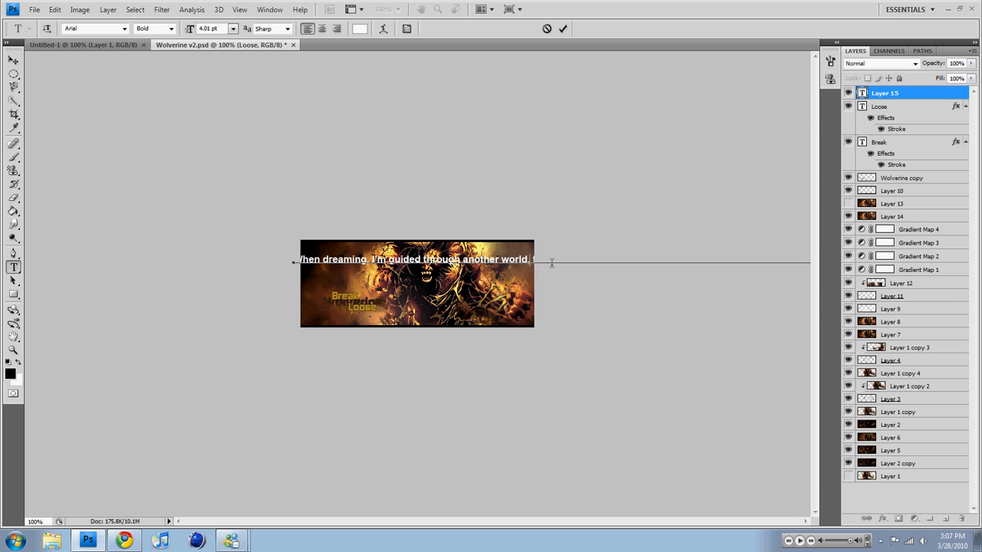
type("ime and time again. At sunrise I fight to stay asleep.")
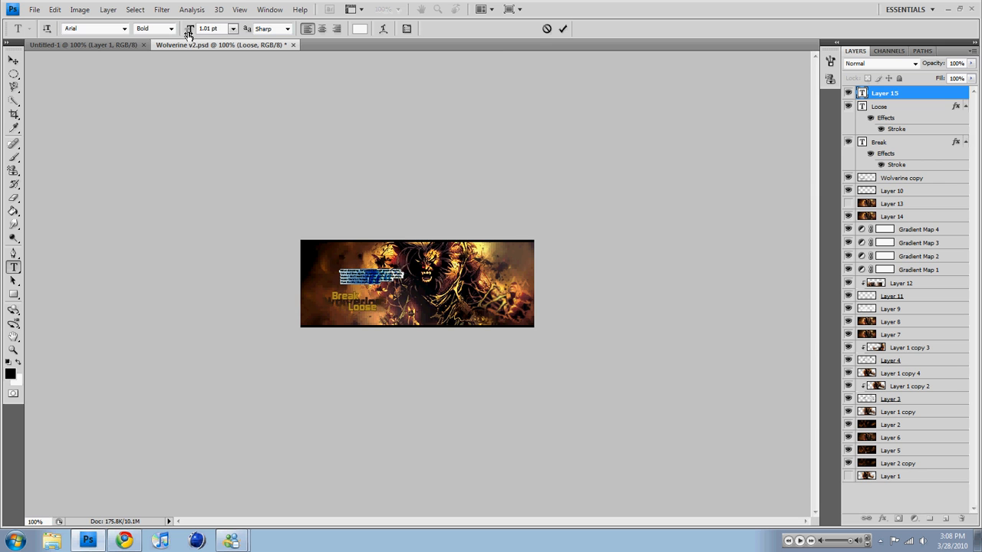
Recolour the quote text to pale yellow #fefc7b, commit it, and place its layer below Wolverine copy
left_click(563, 28)
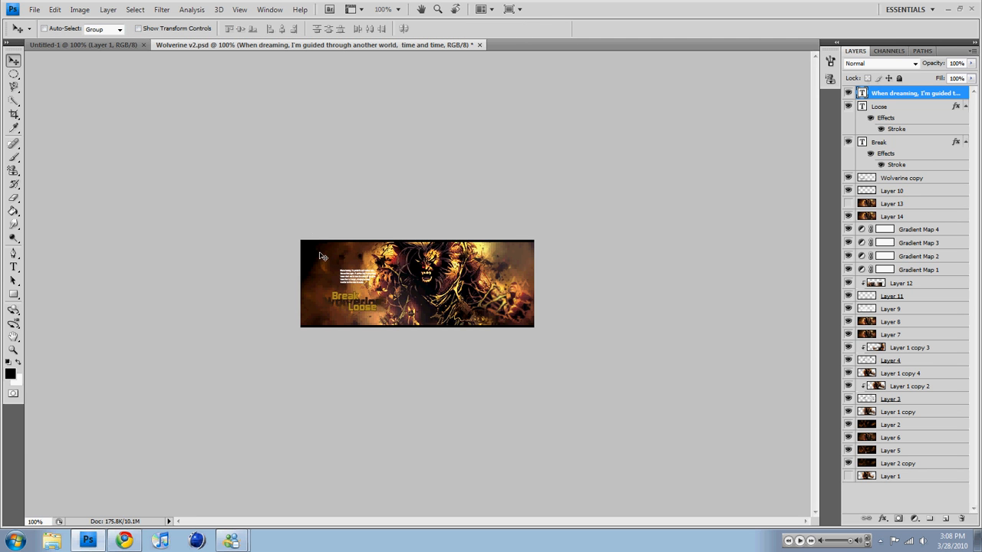
left_click(10, 267)
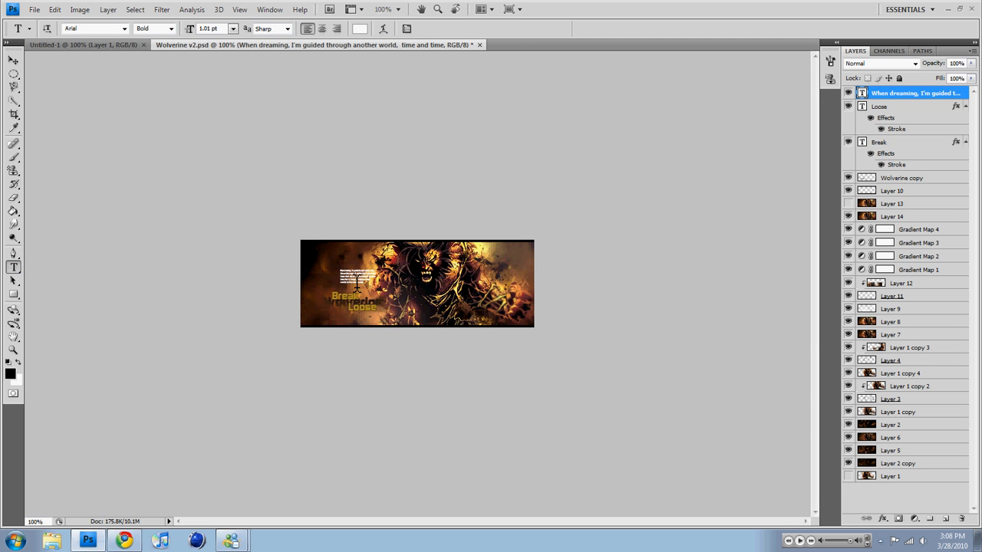
double_click(353, 273)
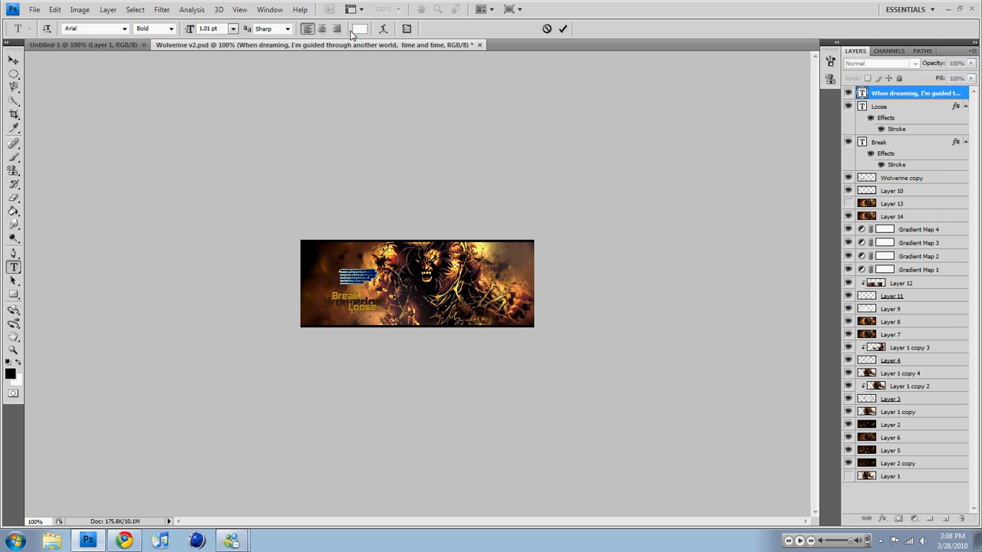
left_click(359, 29)
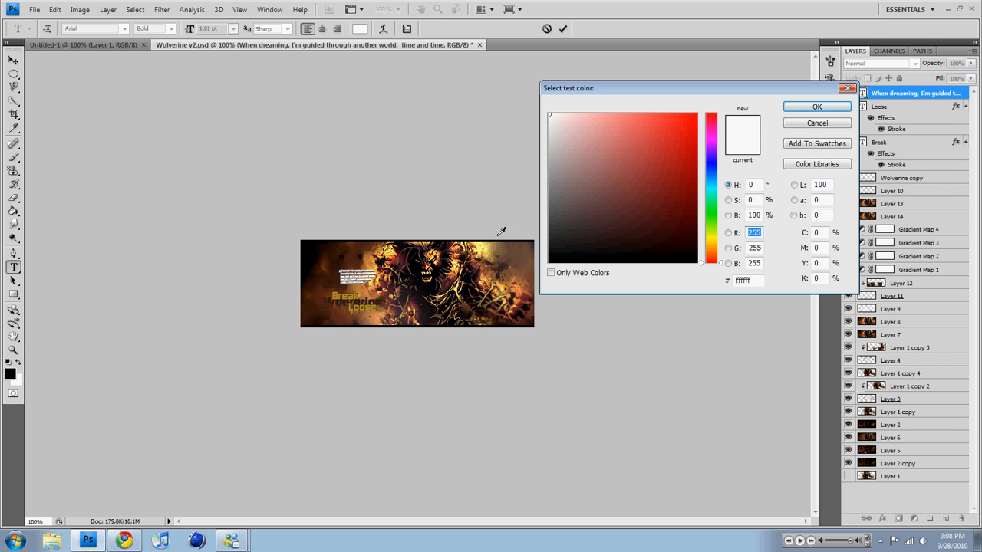
left_click(624, 114)
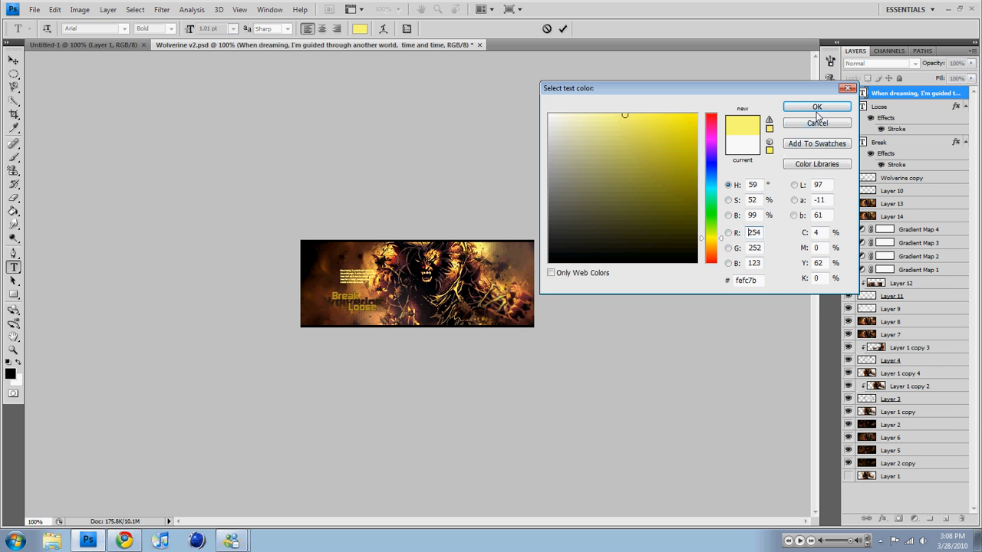
left_click(817, 106)
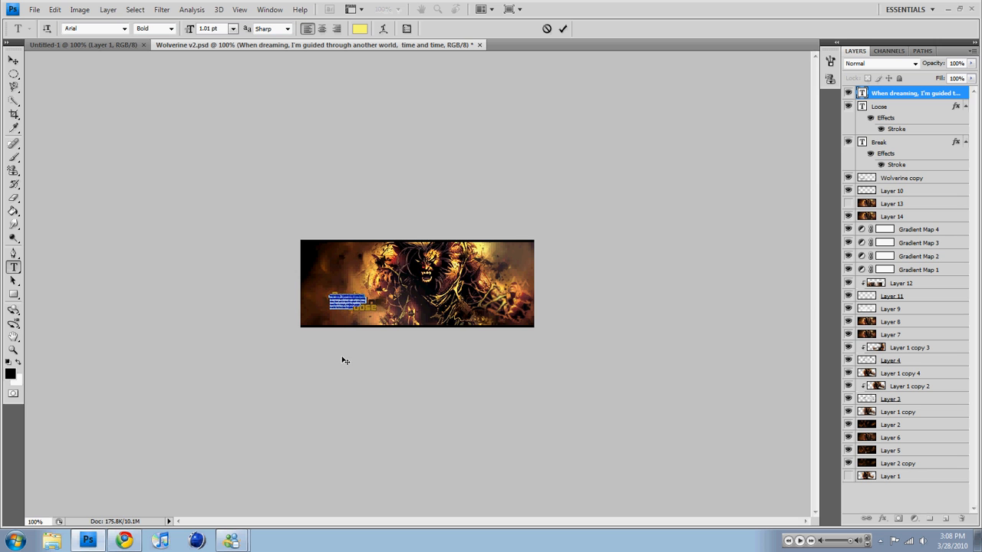
left_click(562, 28)
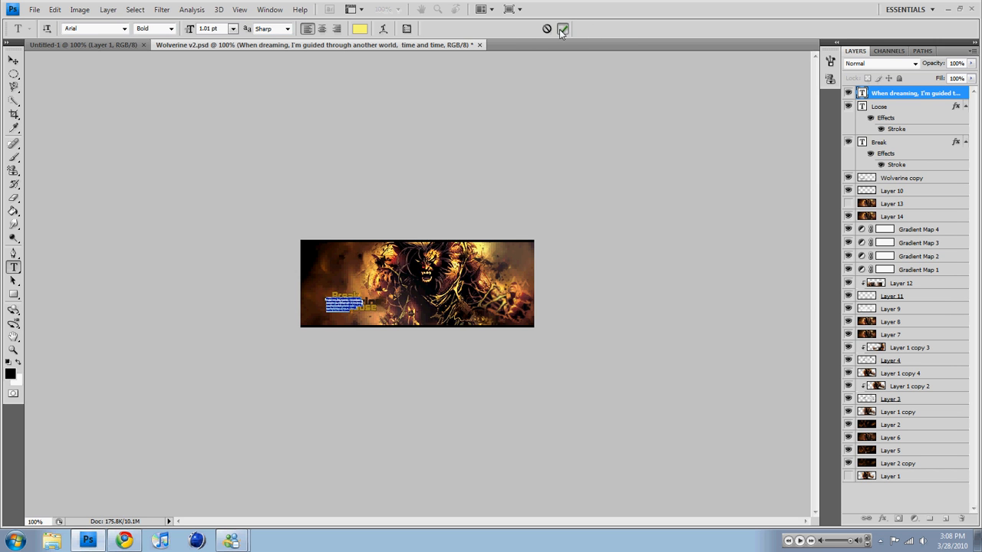
left_click(561, 29)
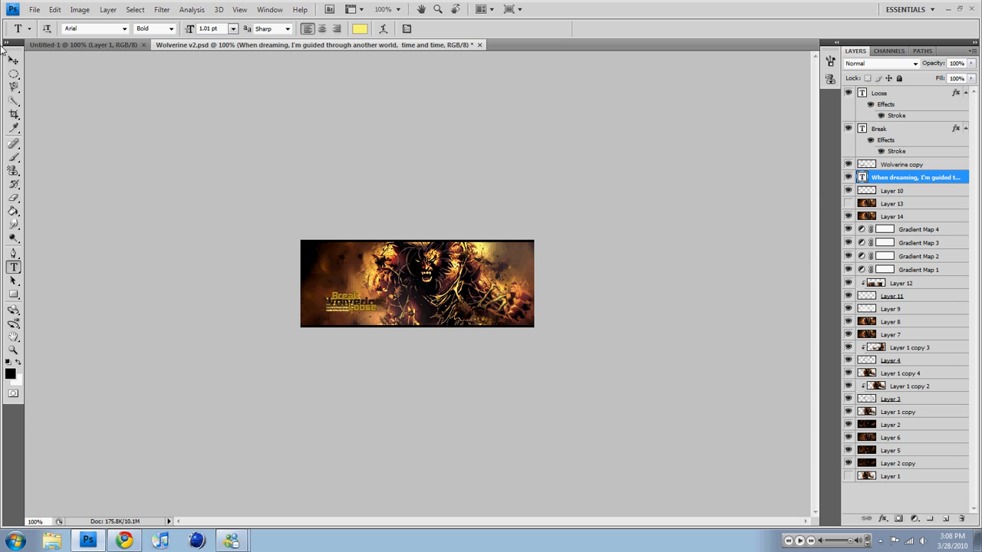
Drag the quote paragraph leftward with Move and transform controls, tucking it under the Break lettering
left_click(12, 59)
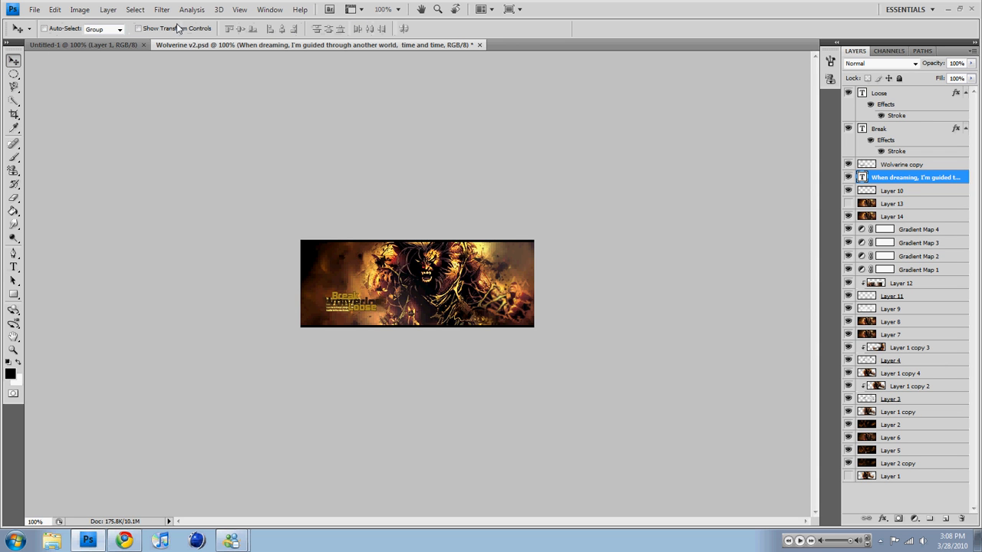
left_click(138, 27)
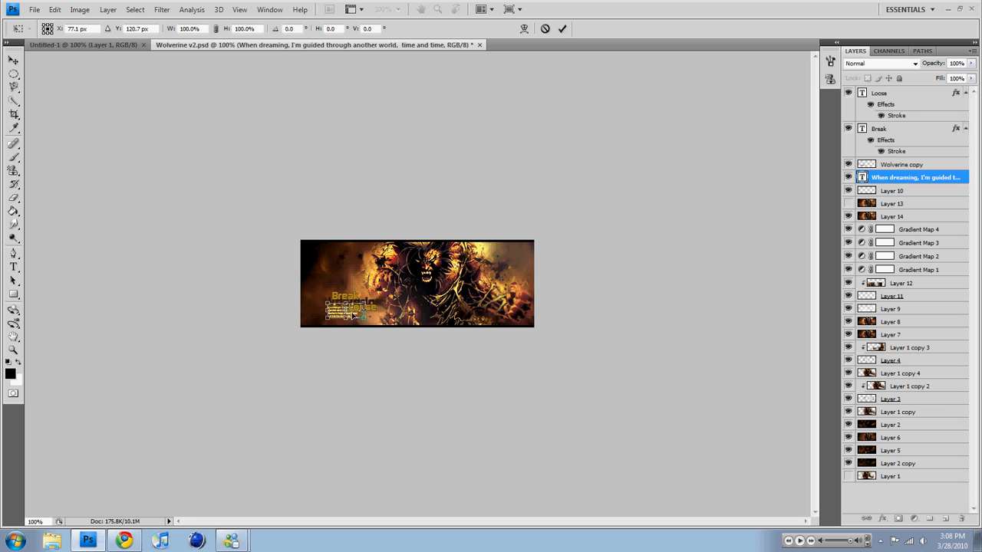
left_click_drag(353, 310, 314, 310)
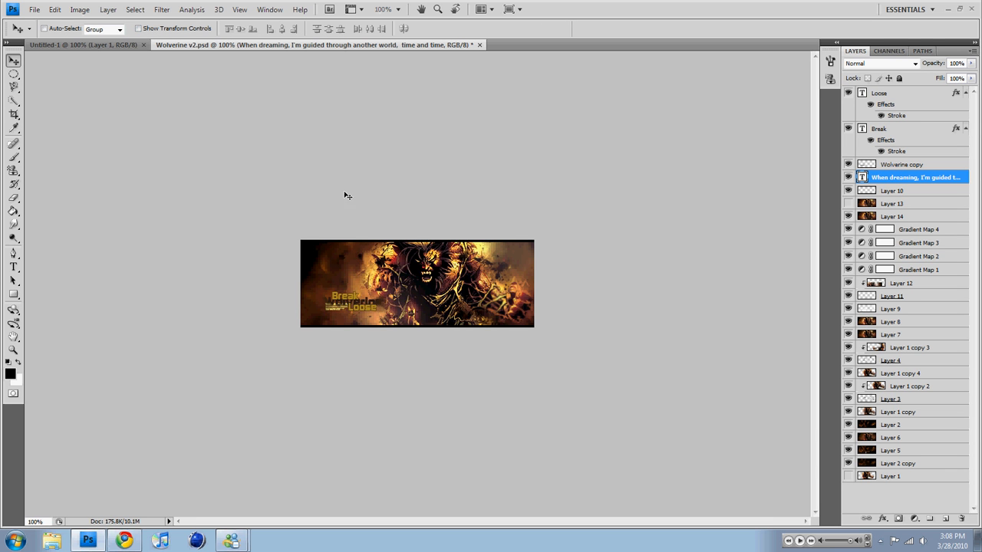
mouse_move(426, 298)
type("33")
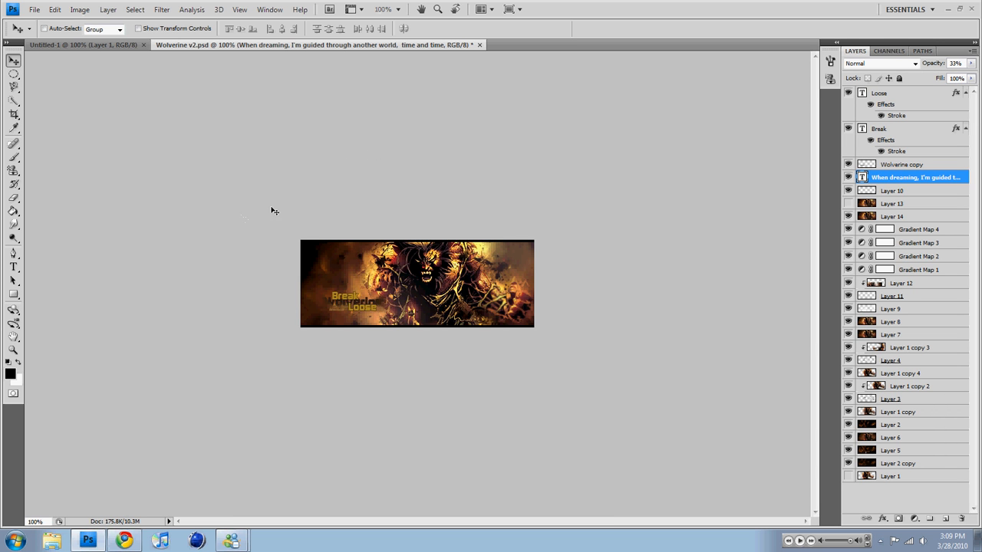
mouse_move(221, 294)
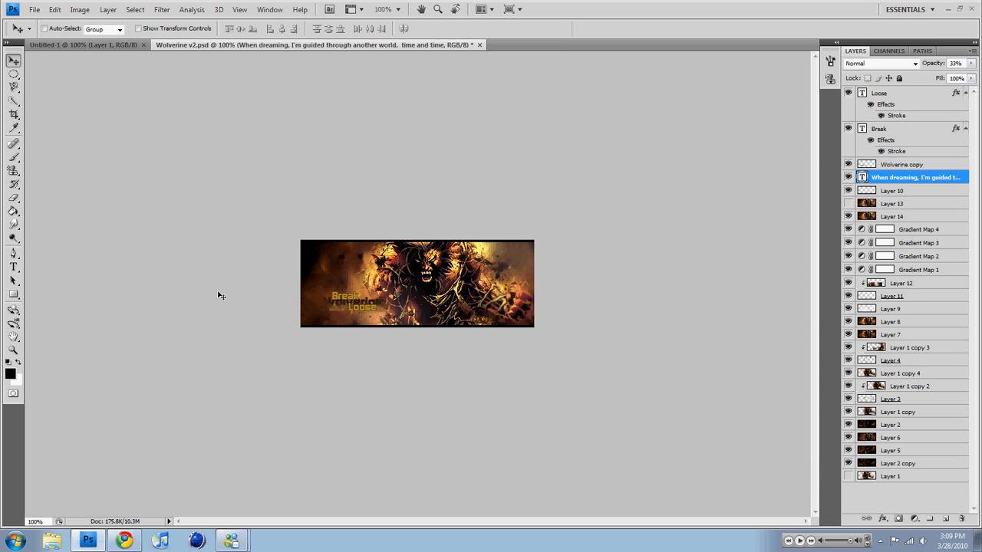
mouse_move(424, 325)
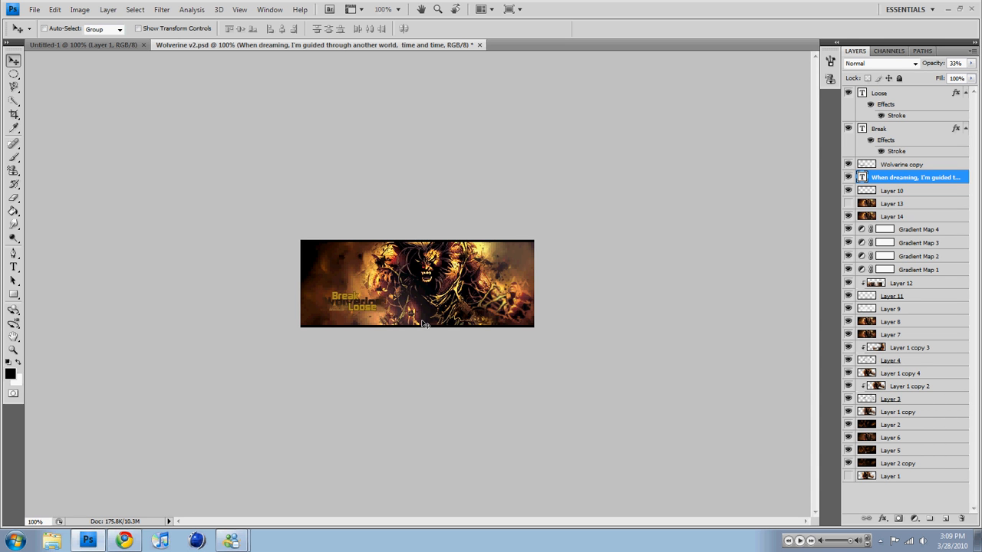
mouse_move(445, 307)
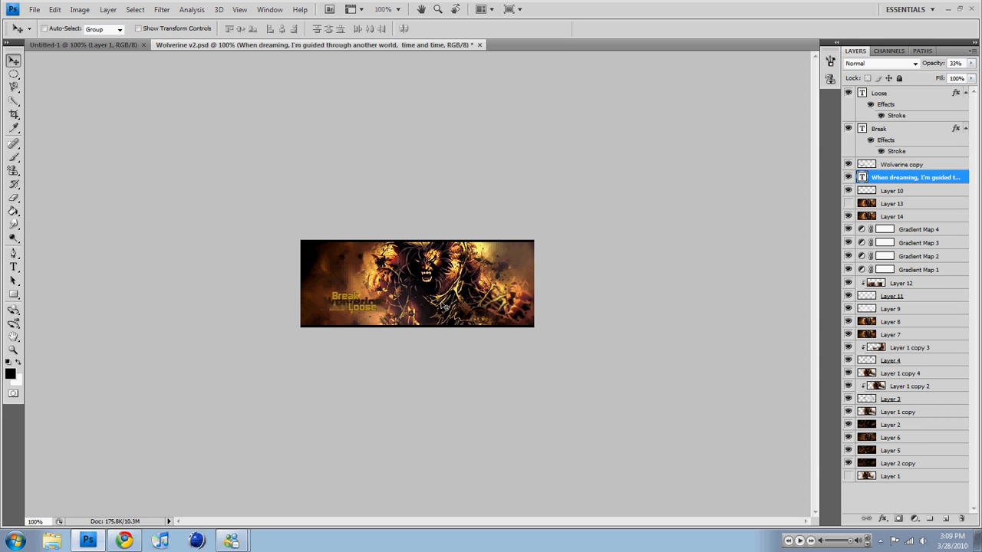
mouse_move(455, 299)
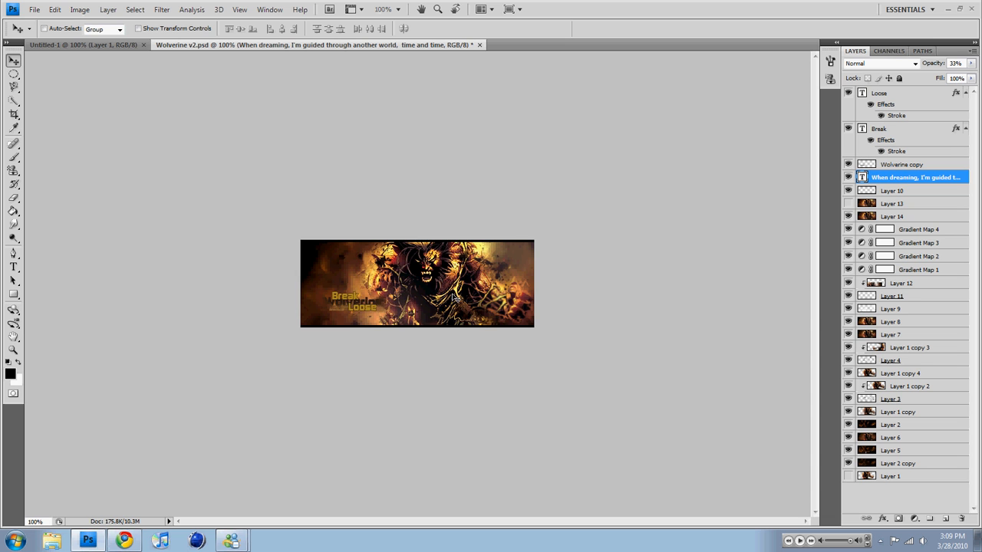